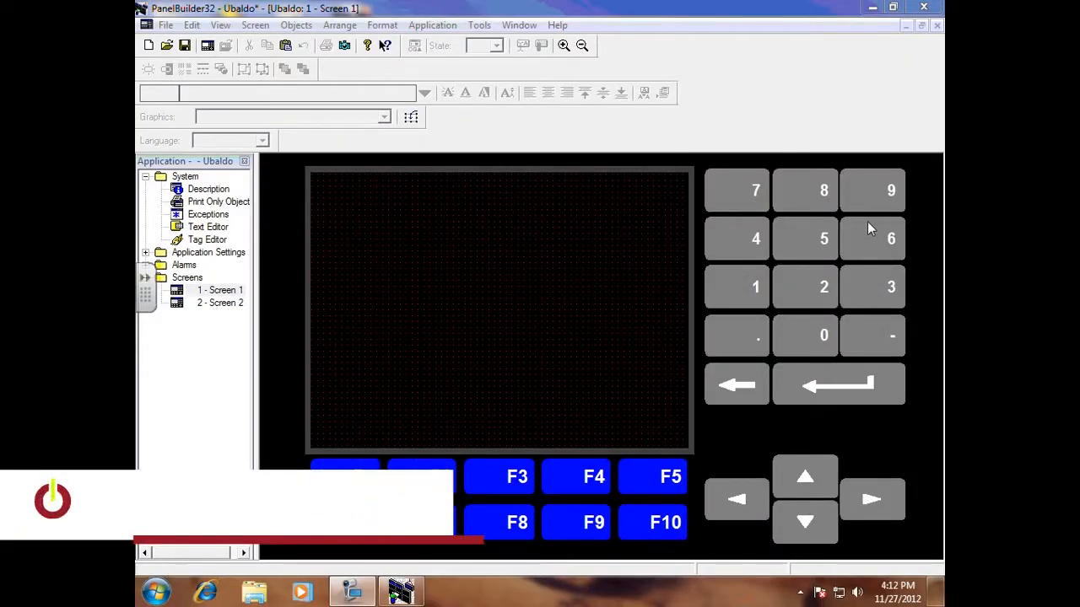
{"action": "mouse_move", "coordinate": [573, 259]}
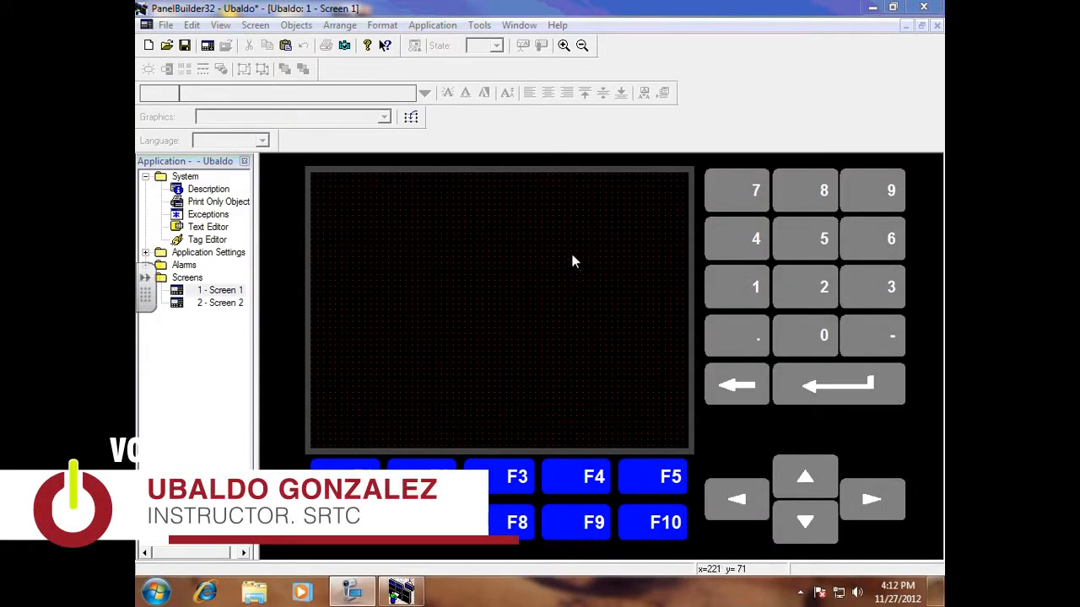
{"action": "mouse_move", "coordinate": [455, 230]}
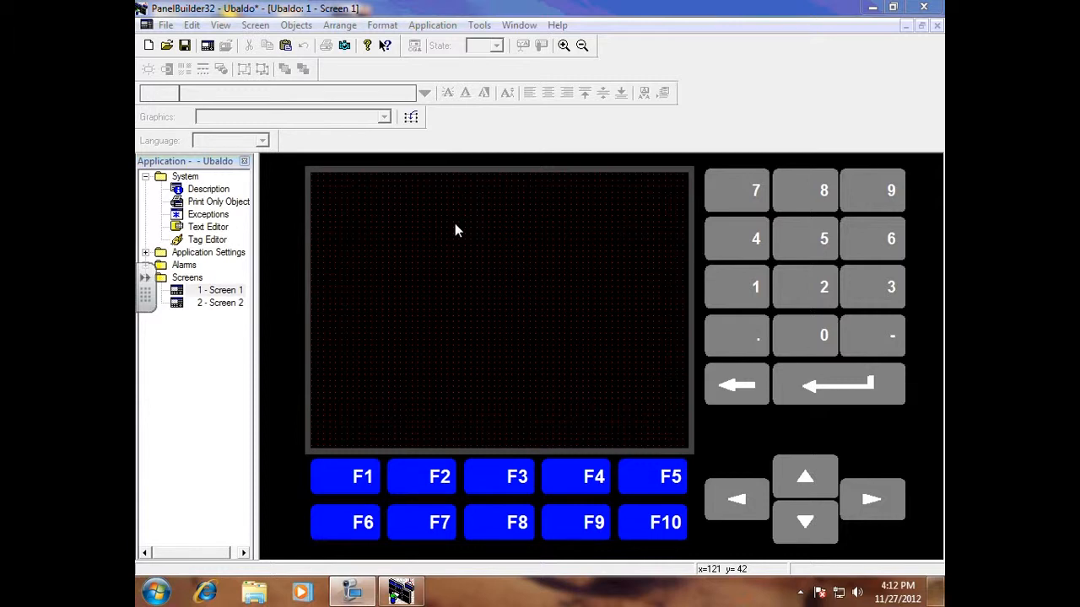
{"action": "mouse_move", "coordinate": [302, 36]}
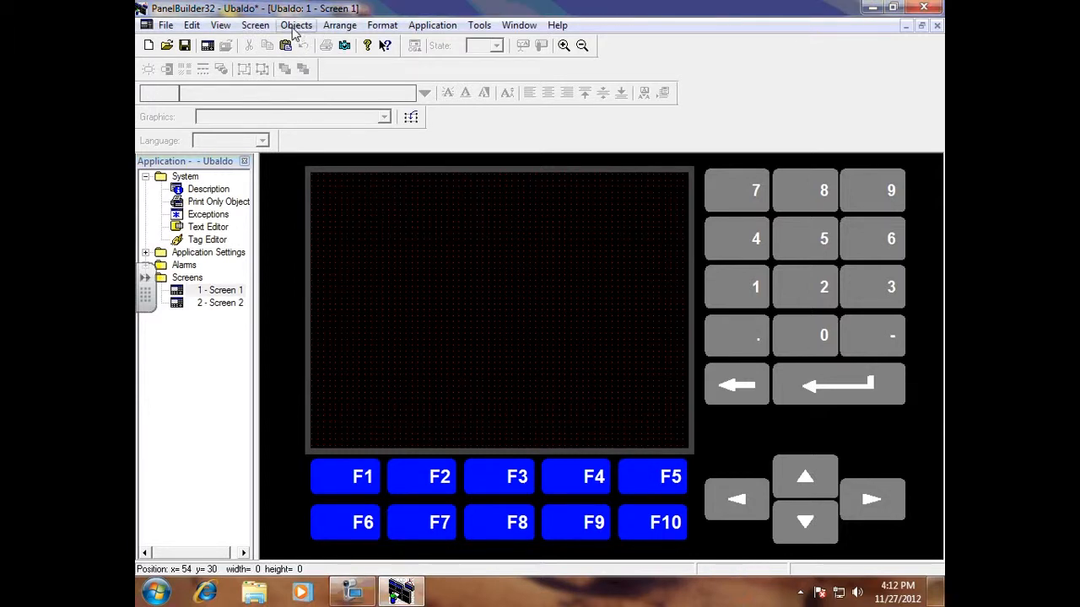
{"action": "mouse_move", "coordinate": [312, 35]}
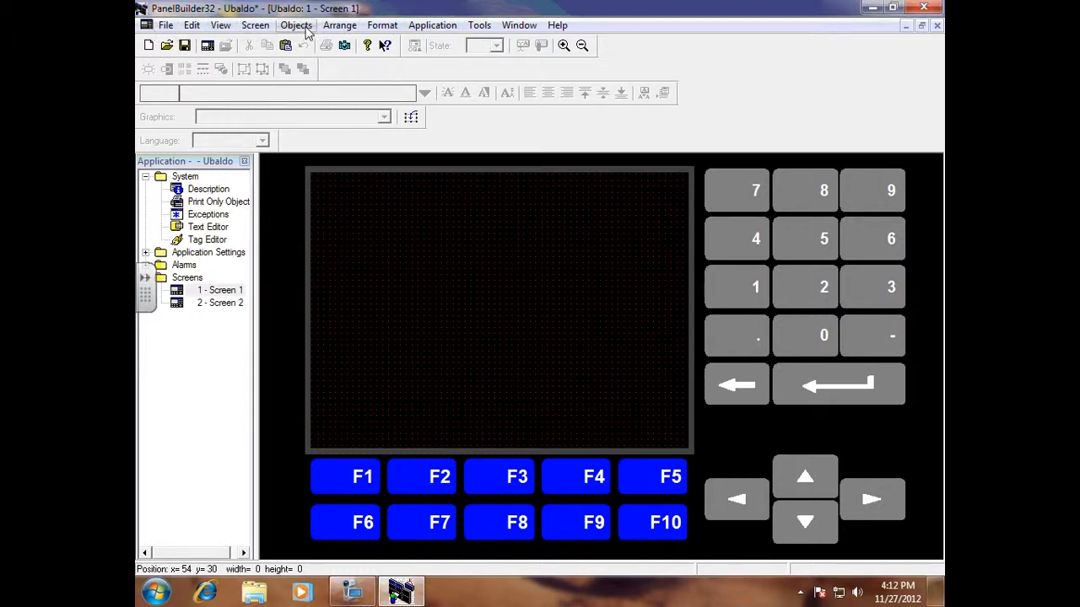
- Open the Objects menu to list the object types placeable on Screen 1
{"action": "left_click", "coordinate": [296, 25]}
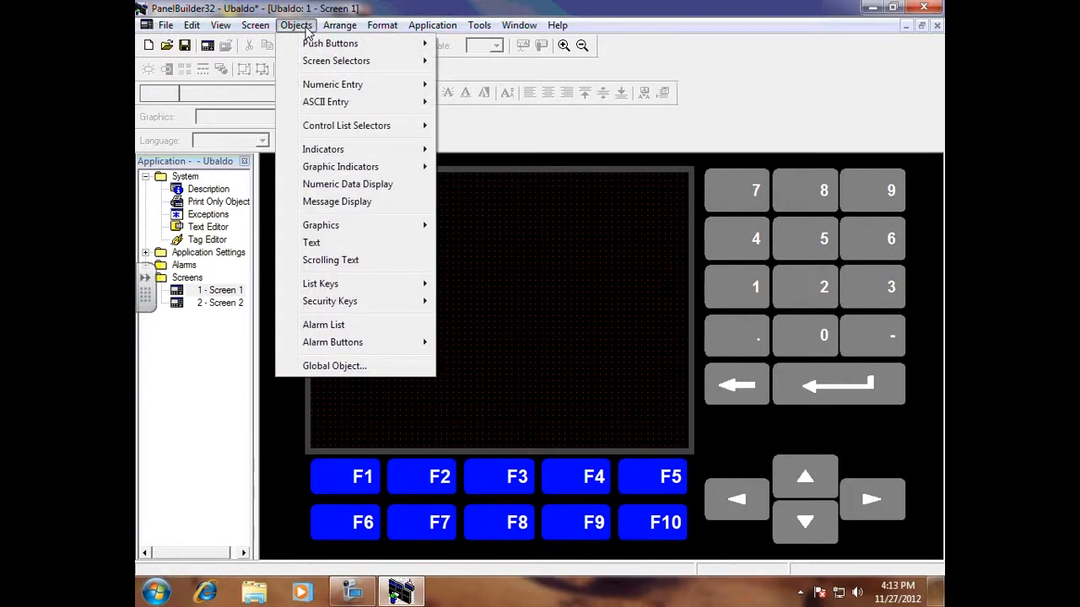
{"action": "mouse_move", "coordinate": [329, 260]}
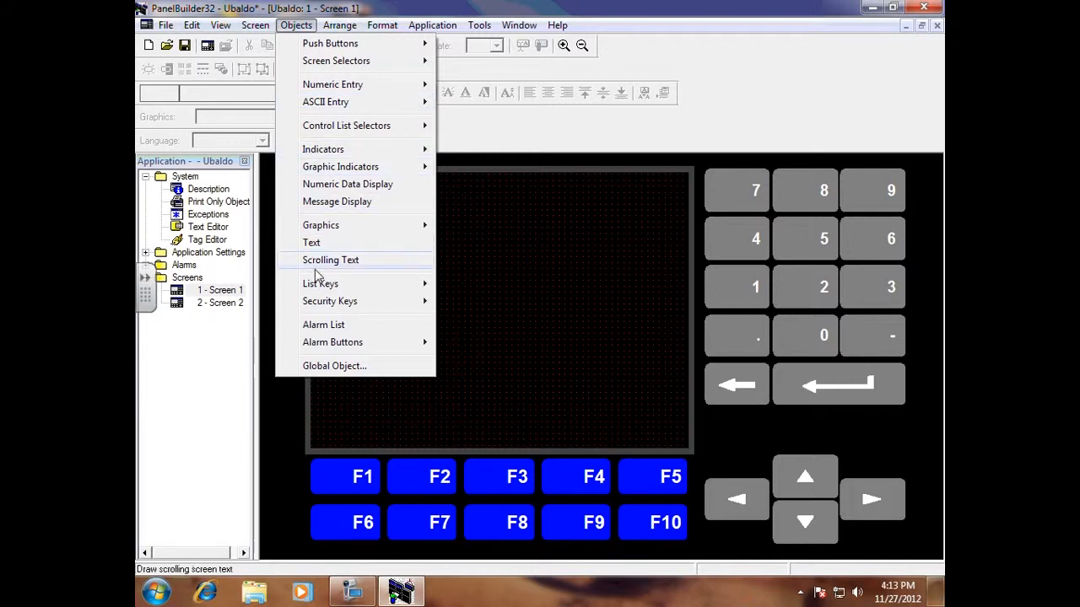
{"action": "mouse_move", "coordinate": [335, 43]}
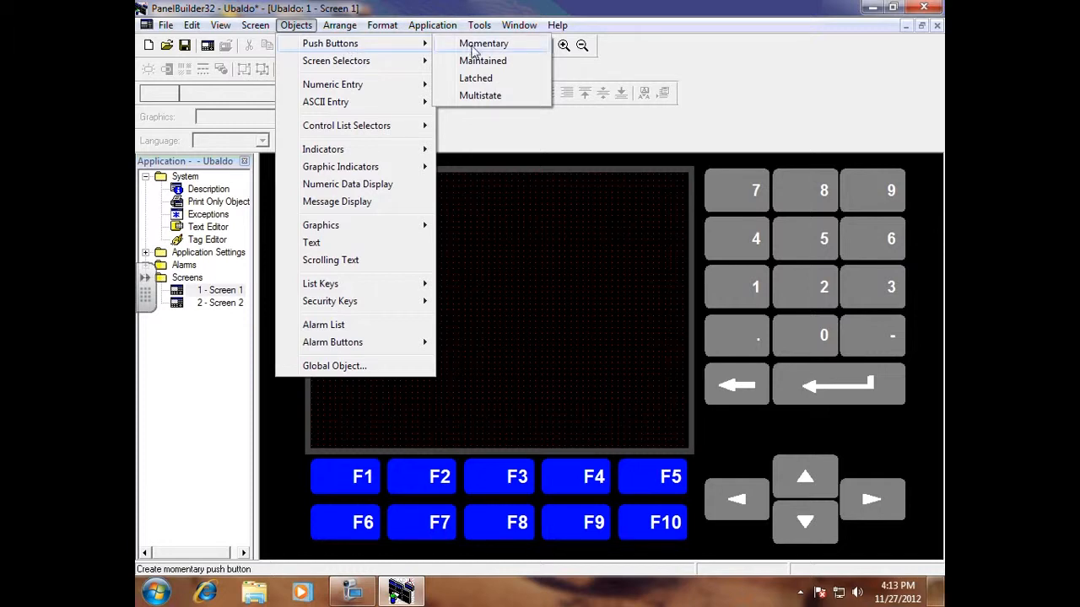
{"action": "mouse_move", "coordinate": [482, 60]}
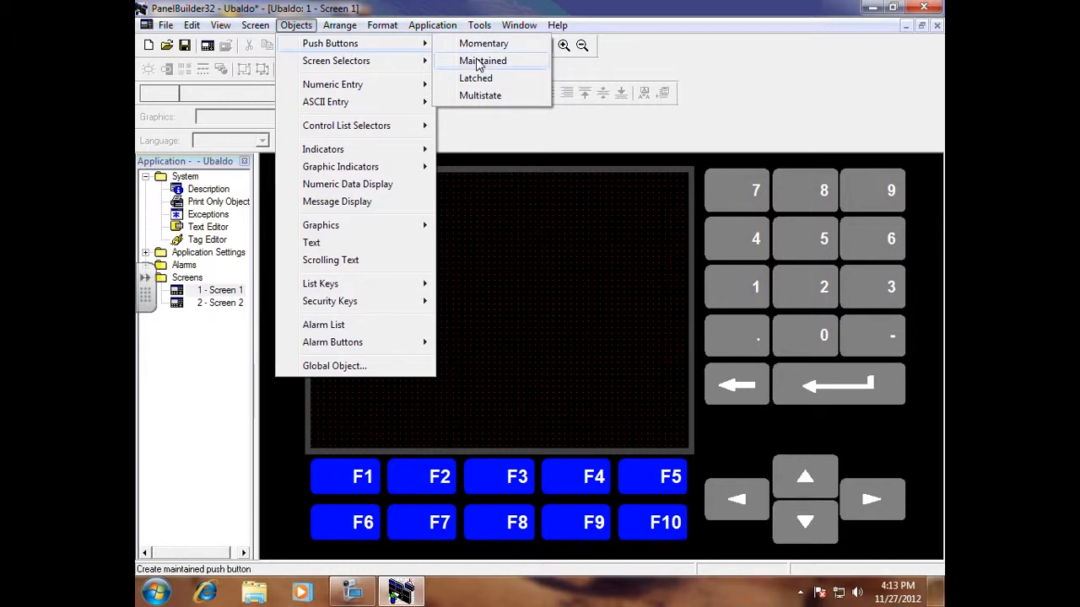
- Draw a maintained push button labelled ST 0 in Screen 1's upper-left and select it
{"action": "left_click", "coordinate": [483, 60]}
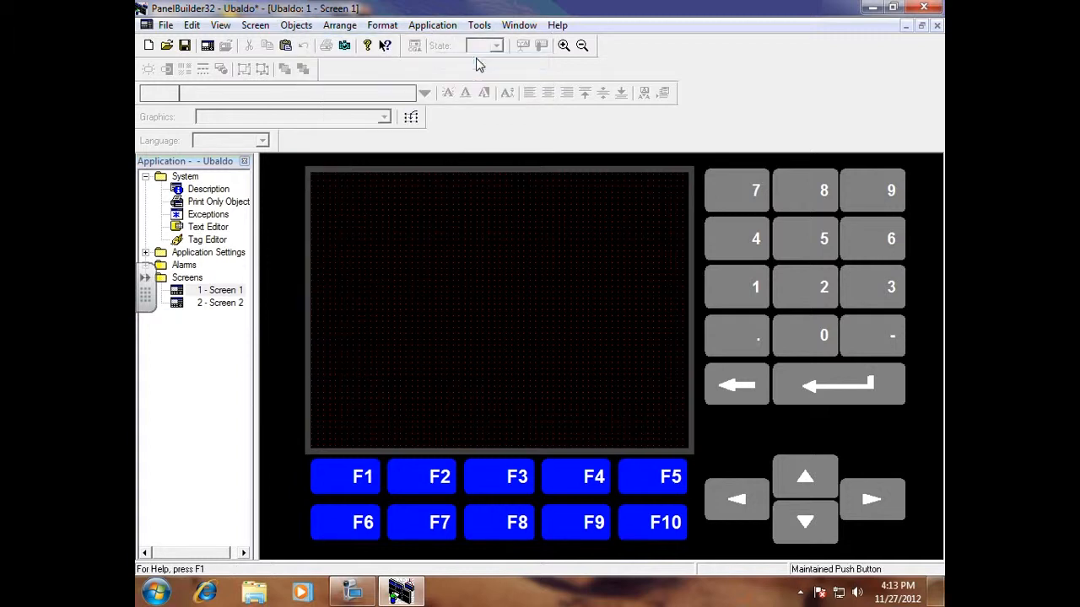
{"action": "mouse_move", "coordinate": [458, 89]}
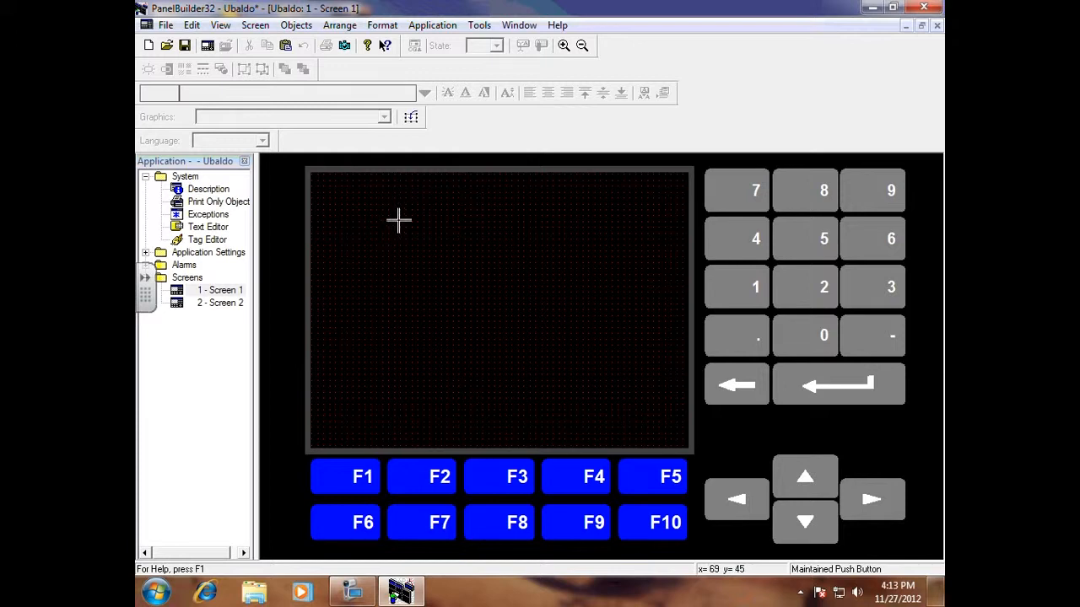
{"action": "mouse_move", "coordinate": [416, 186]}
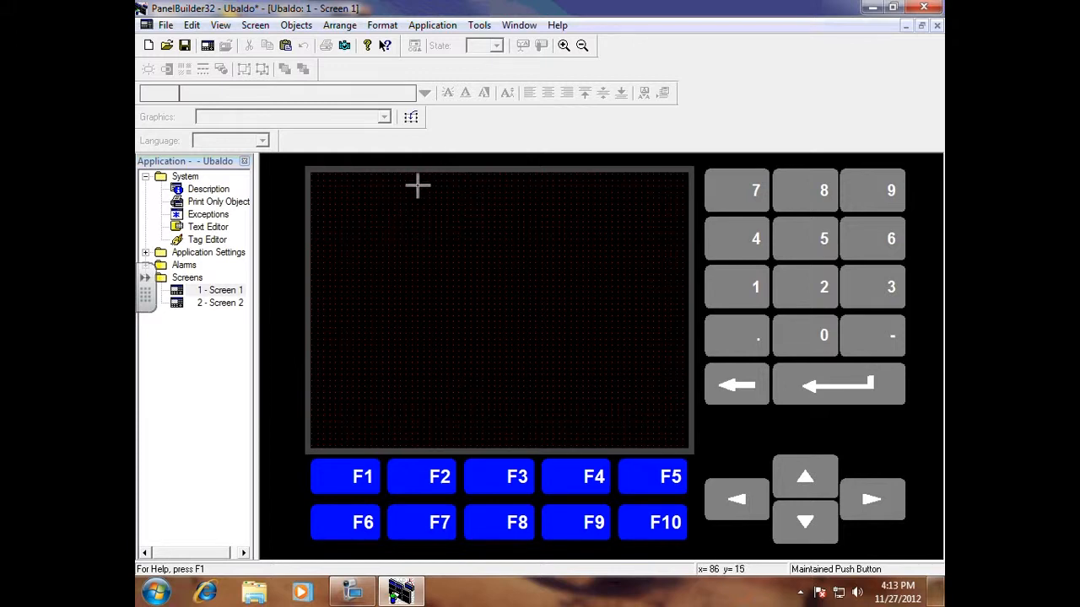
{"action": "mouse_move", "coordinate": [390, 218]}
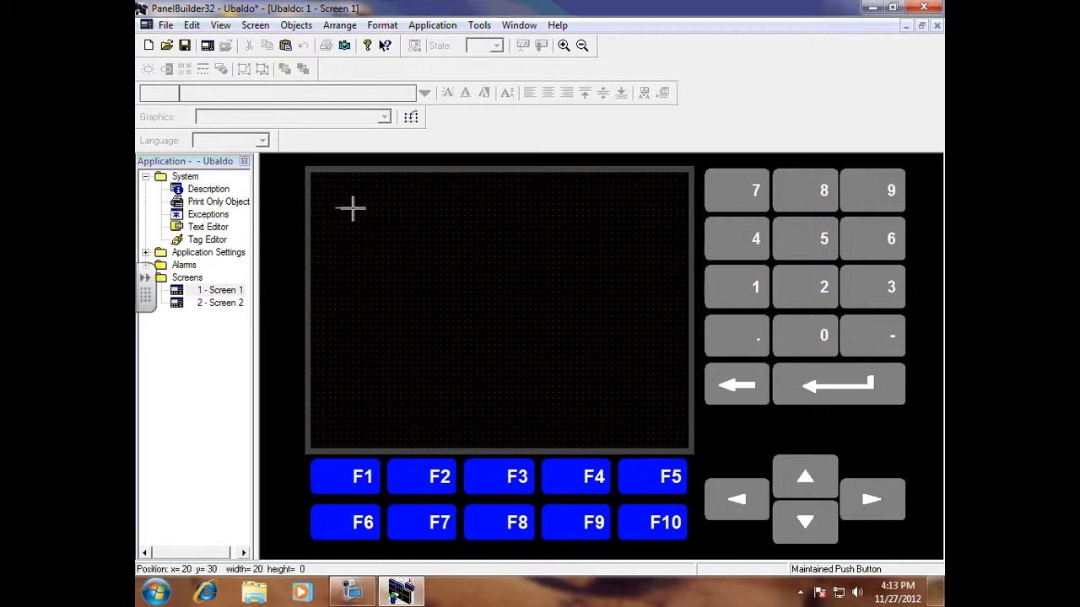
{"action": "left_click_drag", "start_coordinate": [350, 207], "coordinate": [417, 240]}
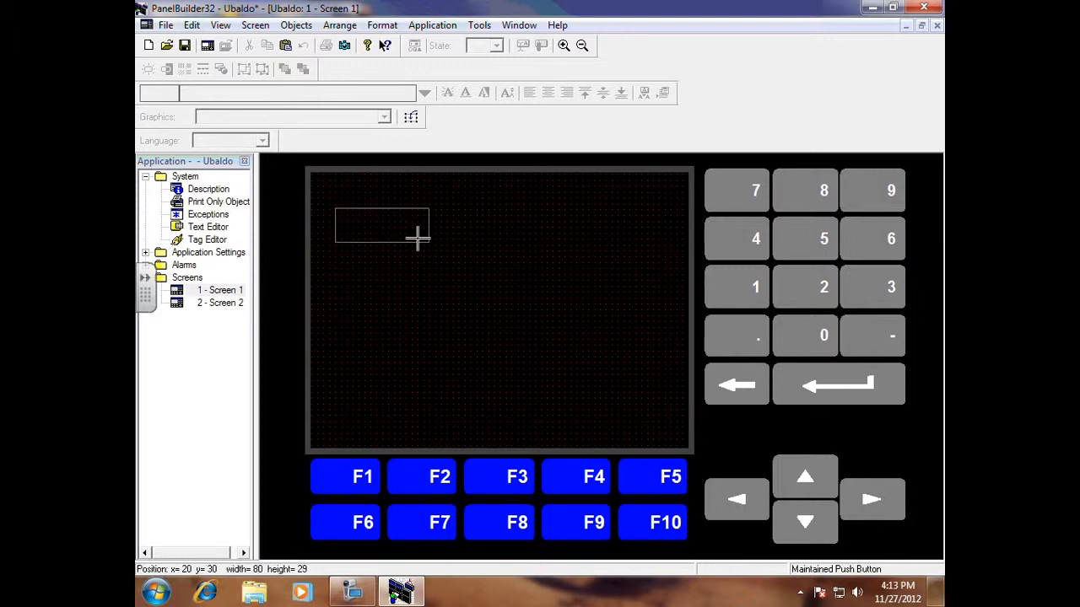
{"action": "left_click_drag", "start_coordinate": [416, 239], "coordinate": [411, 291]}
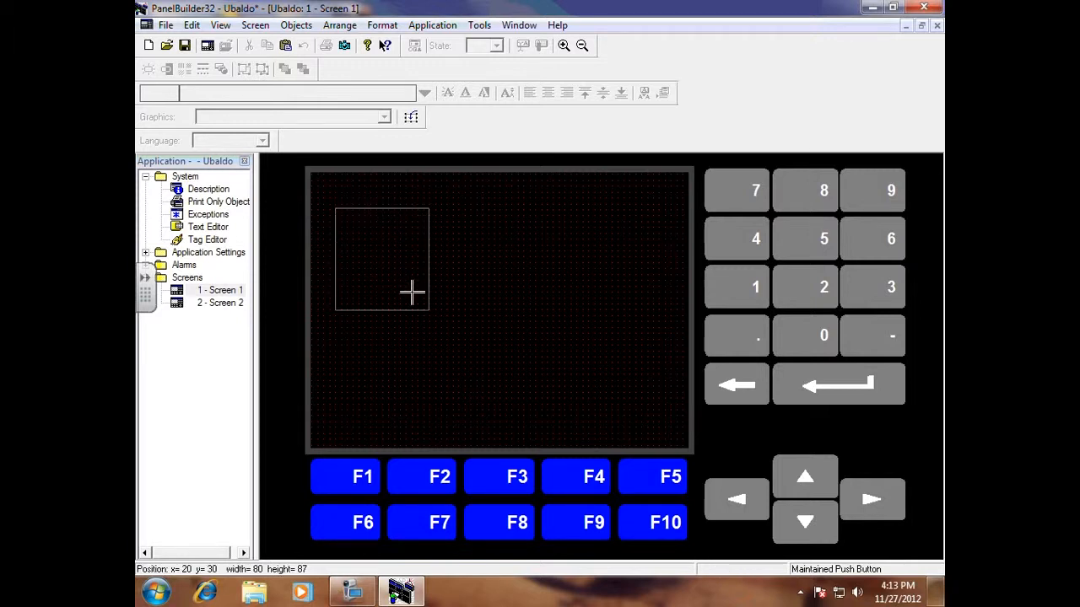
{"action": "left_click", "coordinate": [381, 259]}
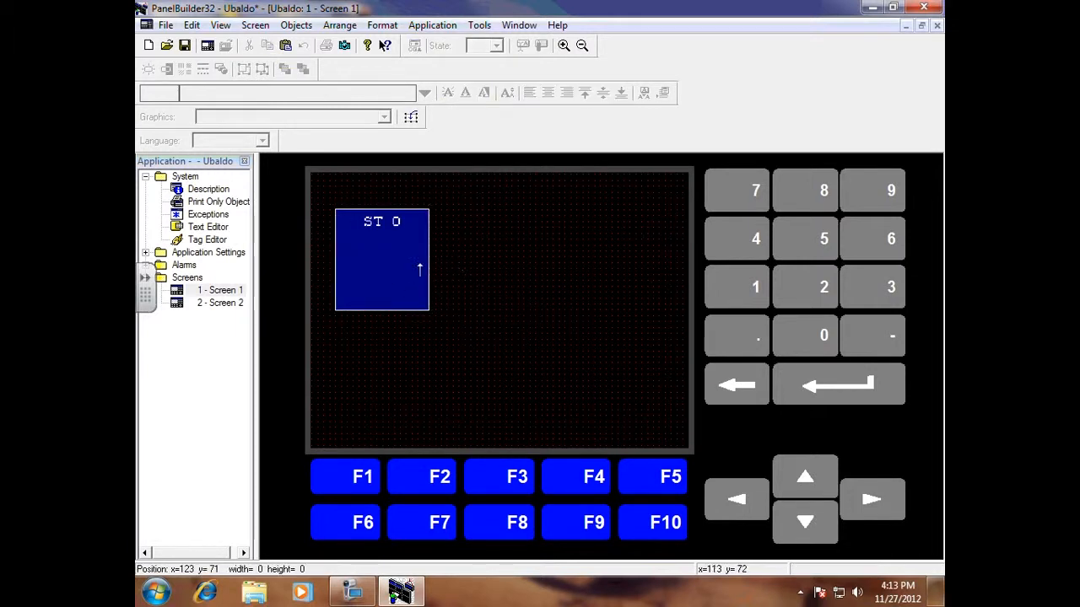
{"action": "left_click", "coordinate": [381, 259]}
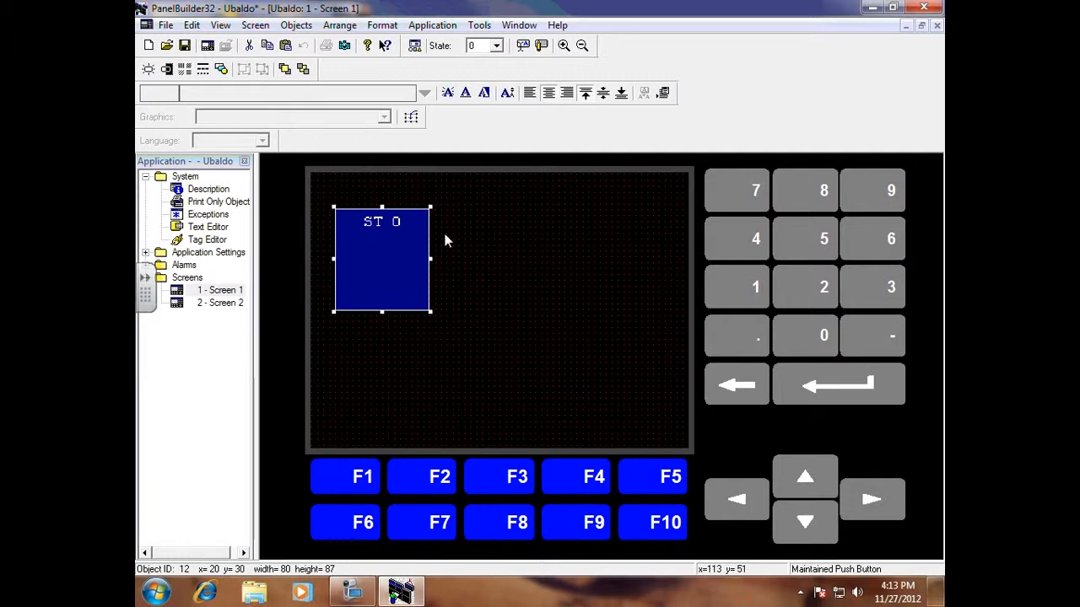
{"action": "mouse_move", "coordinate": [378, 187]}
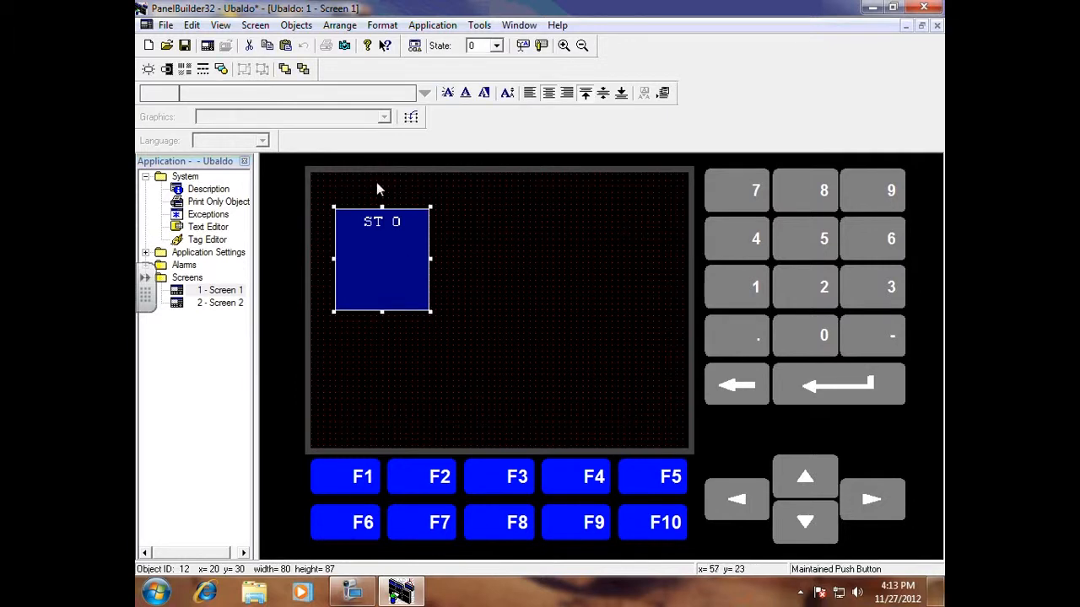
- Draw a multistate indicator to the right of the push button and select it
{"action": "left_click", "coordinate": [297, 24]}
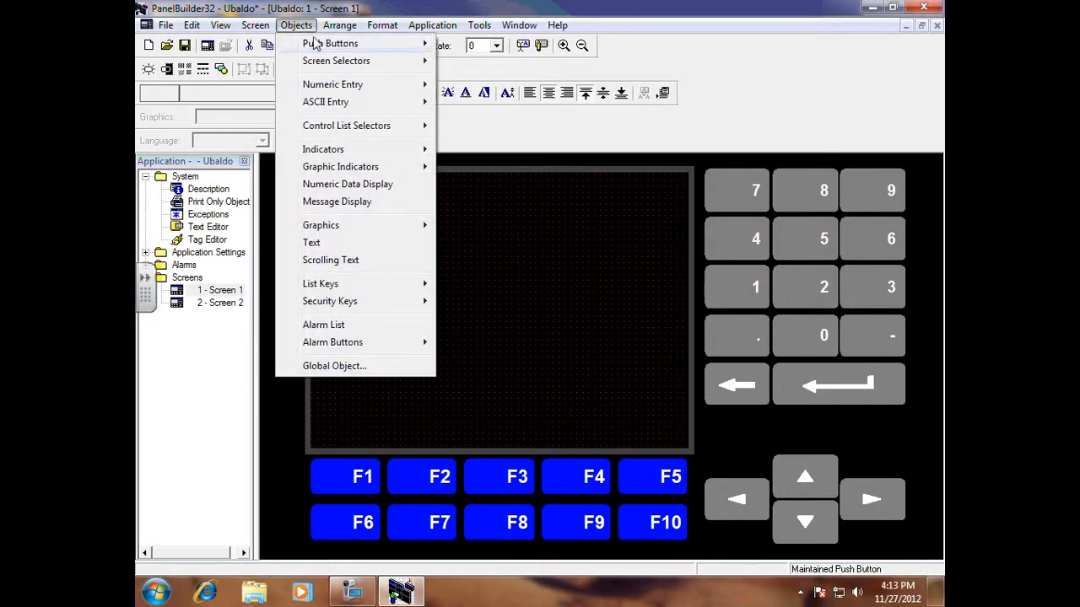
{"action": "mouse_move", "coordinate": [323, 150]}
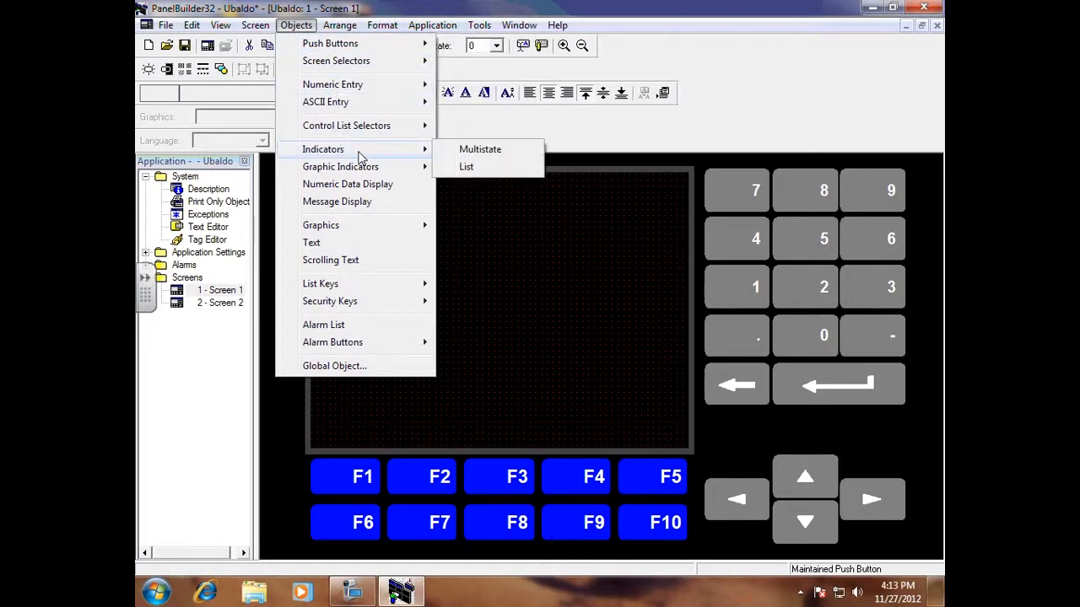
{"action": "left_click", "coordinate": [479, 148]}
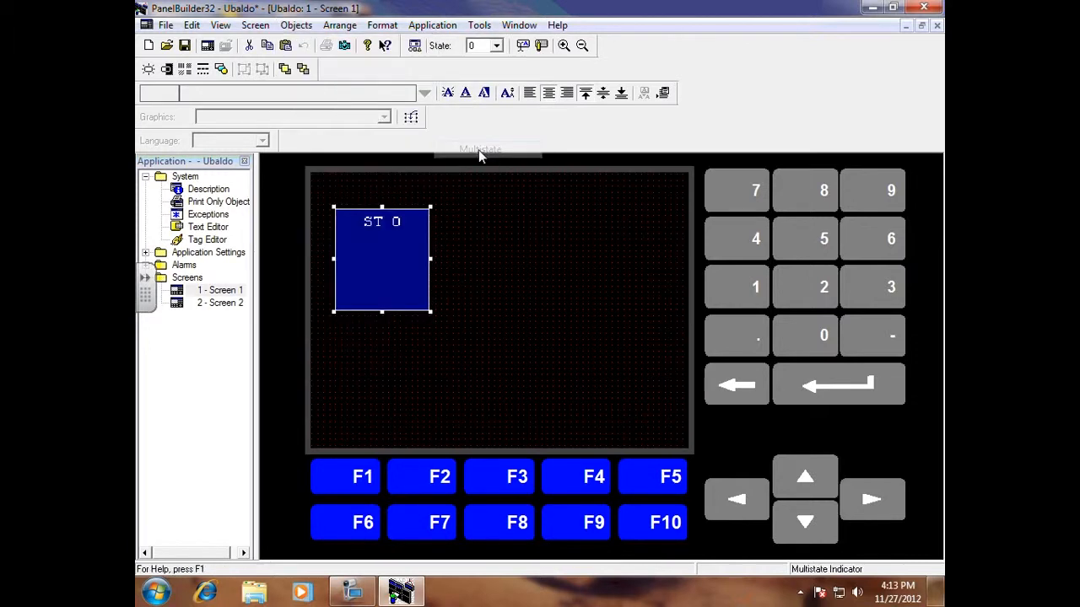
{"action": "left_click_drag", "start_coordinate": [506, 210], "coordinate": [586, 318]}
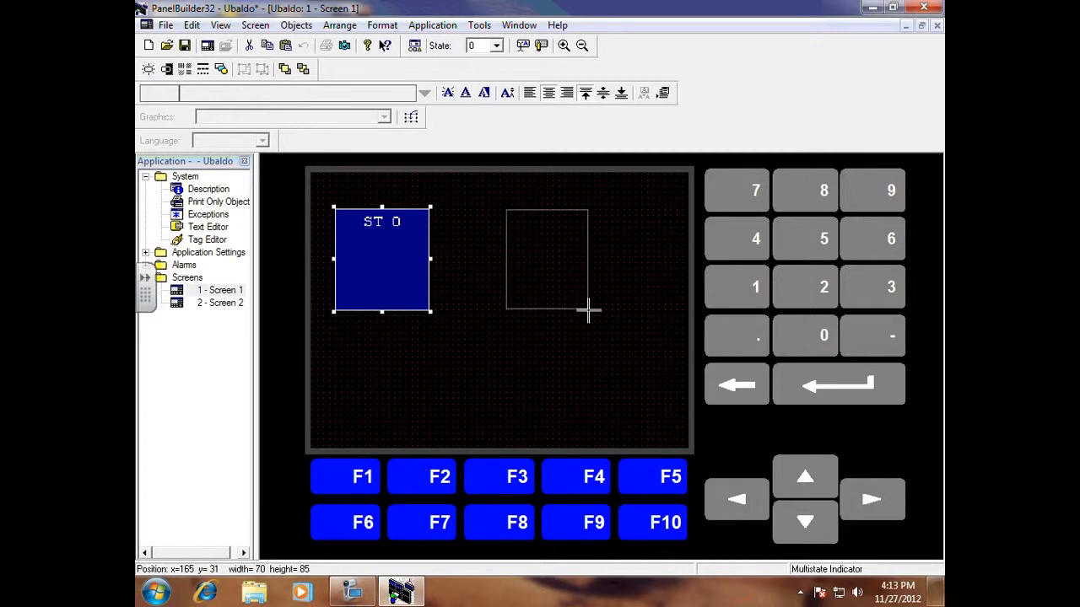
{"action": "left_click_drag", "start_coordinate": [588, 312], "coordinate": [609, 316]}
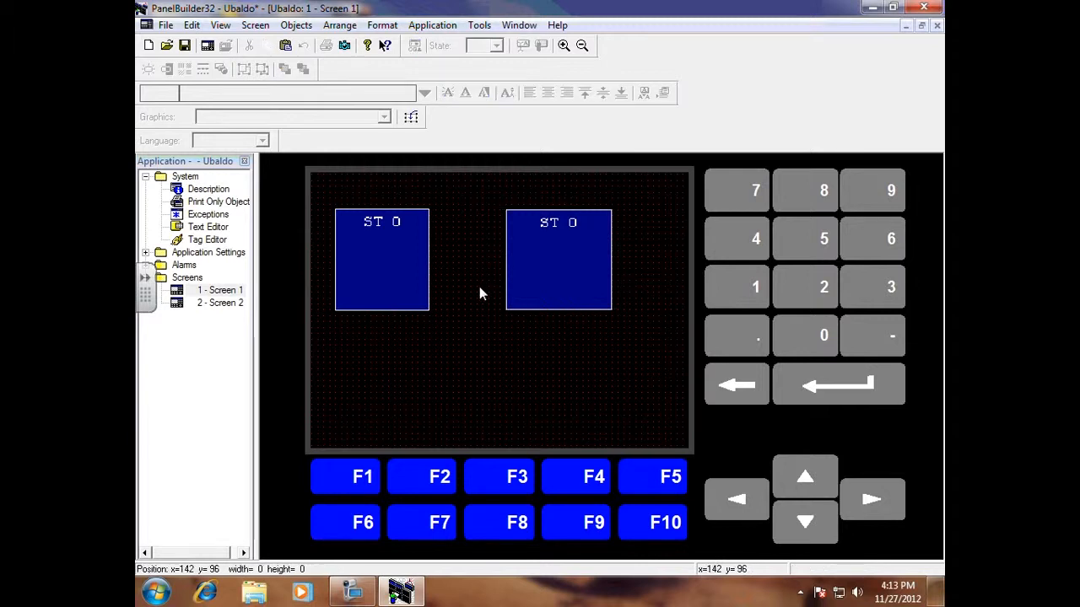
{"action": "mouse_move", "coordinate": [409, 259]}
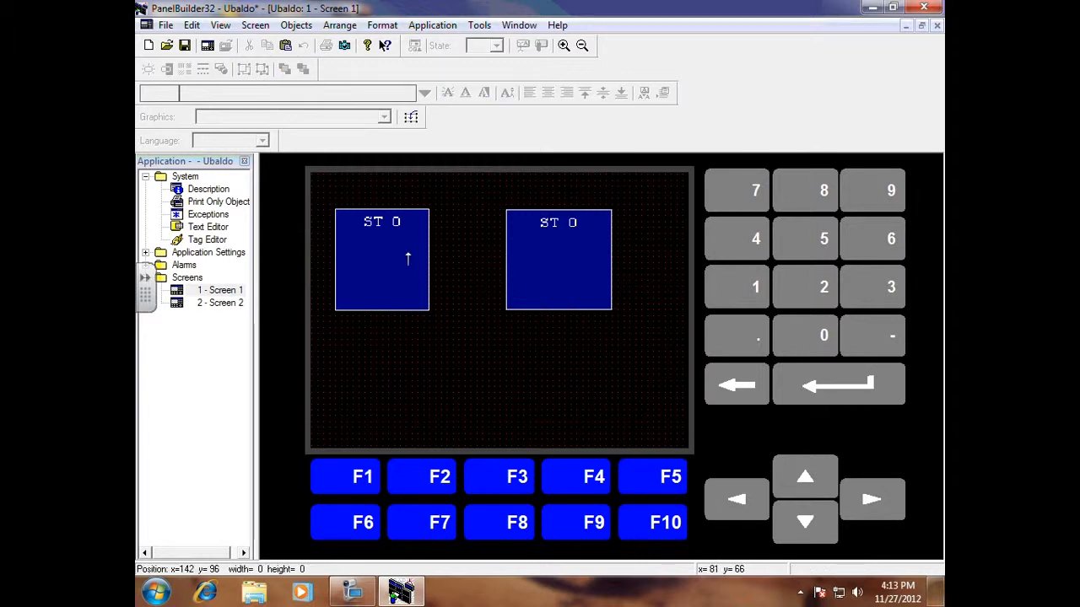
{"action": "mouse_move", "coordinate": [393, 274]}
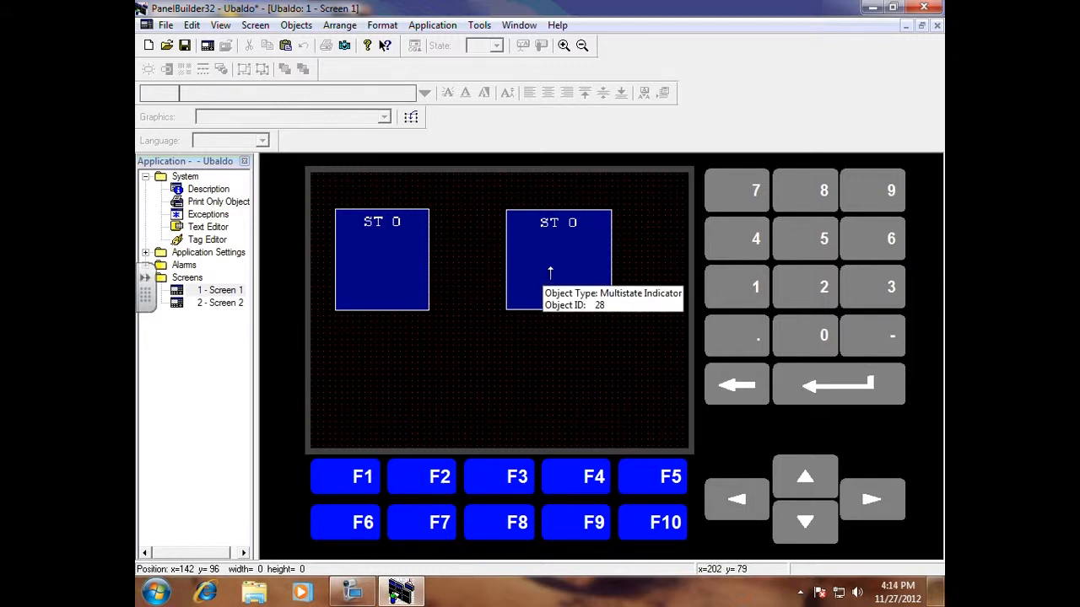
{"action": "left_click", "coordinate": [559, 258]}
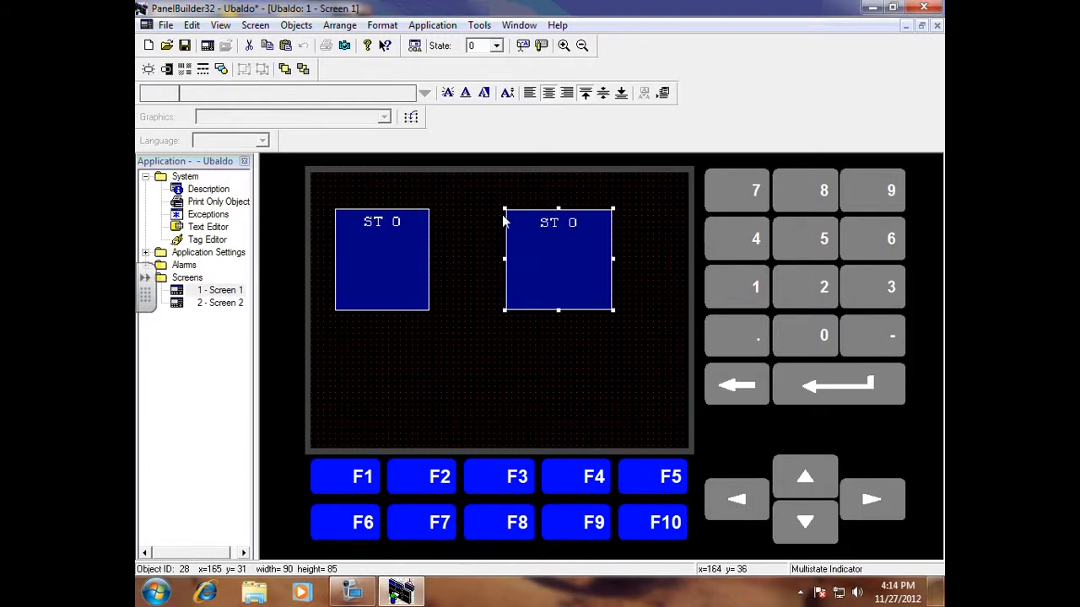
{"action": "mouse_move", "coordinate": [494, 205]}
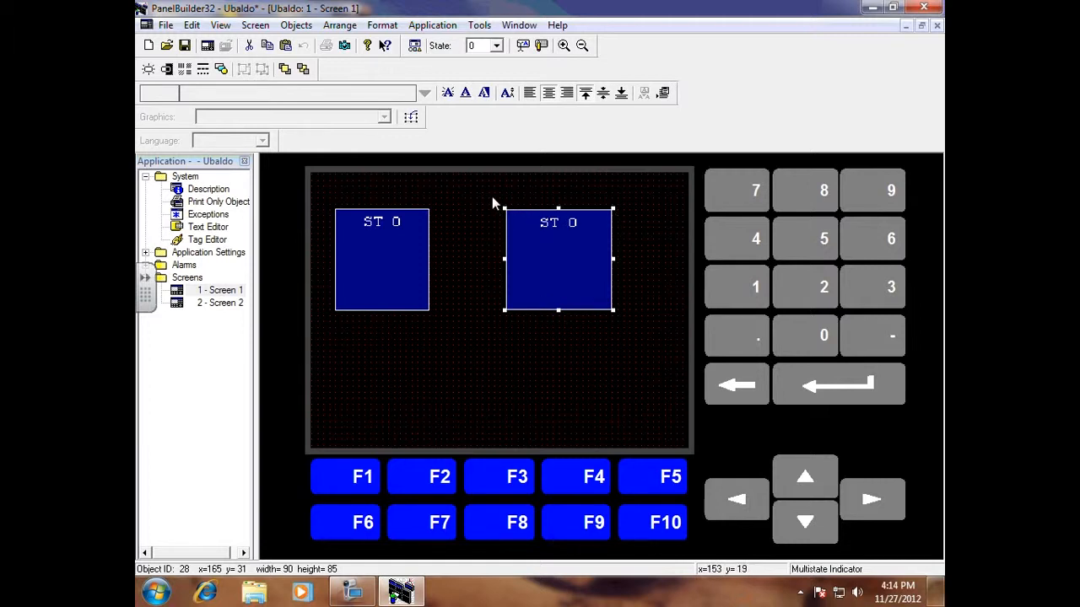
{"action": "mouse_move", "coordinate": [381, 25]}
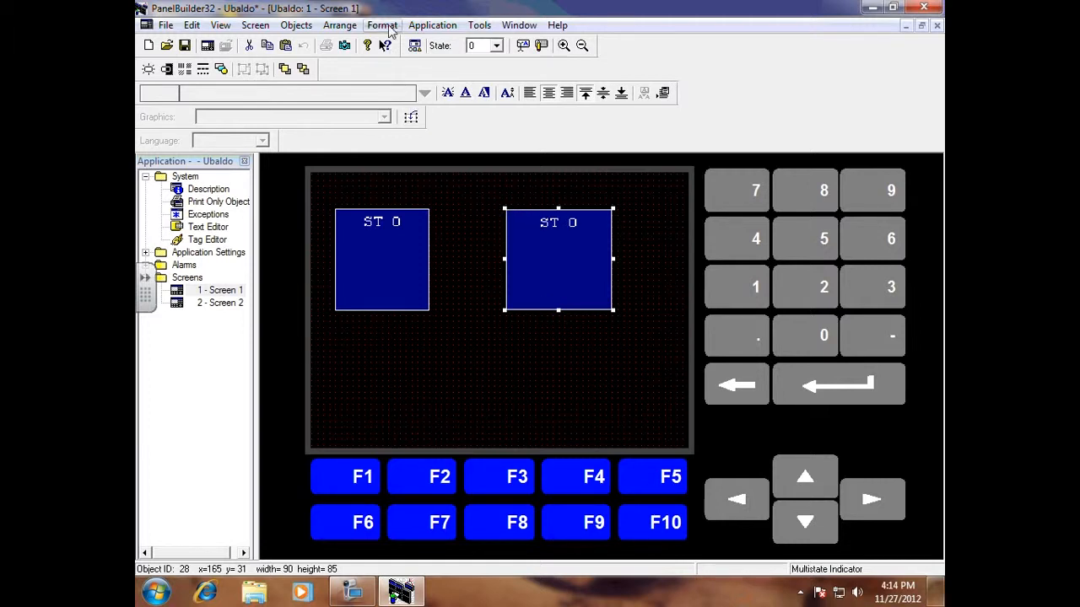
- Change the multistate indicator's shape to a circle via Format > Shape > Circle
{"action": "left_click", "coordinate": [382, 24]}
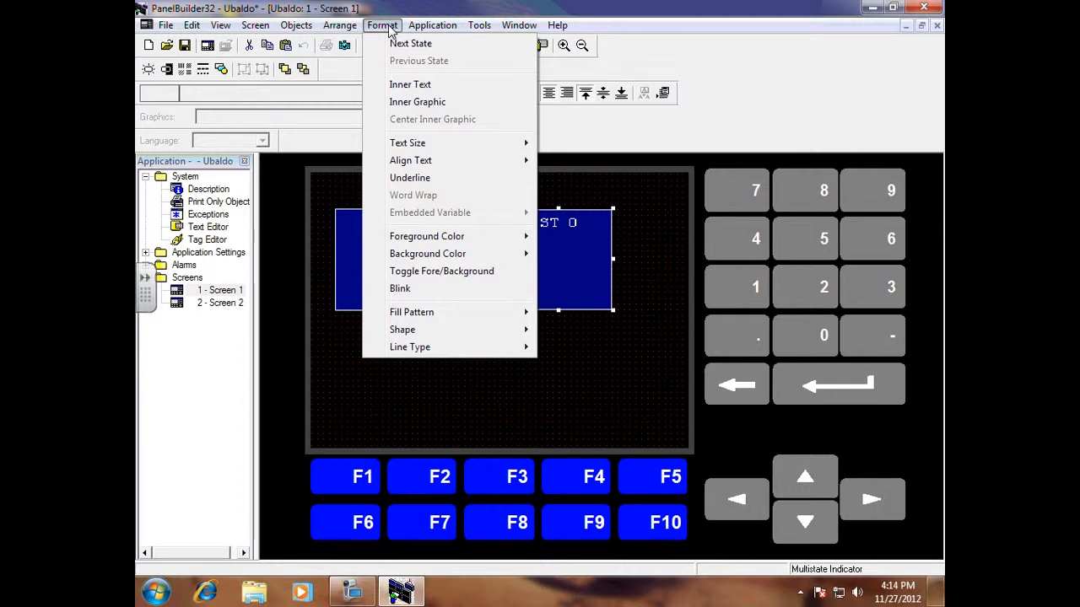
{"action": "mouse_move", "coordinate": [388, 214]}
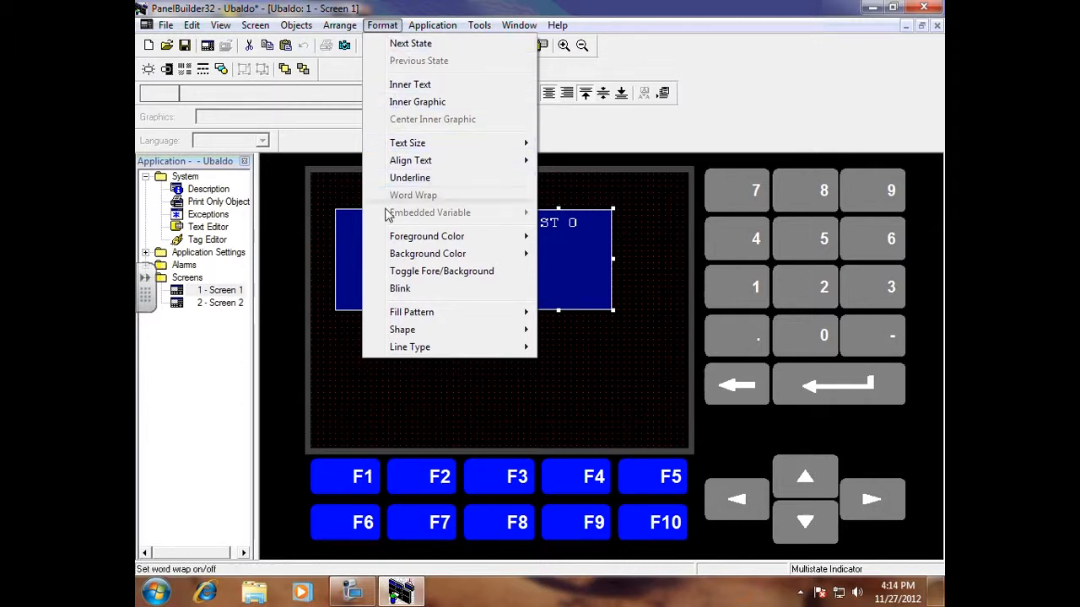
{"action": "mouse_move", "coordinate": [403, 329]}
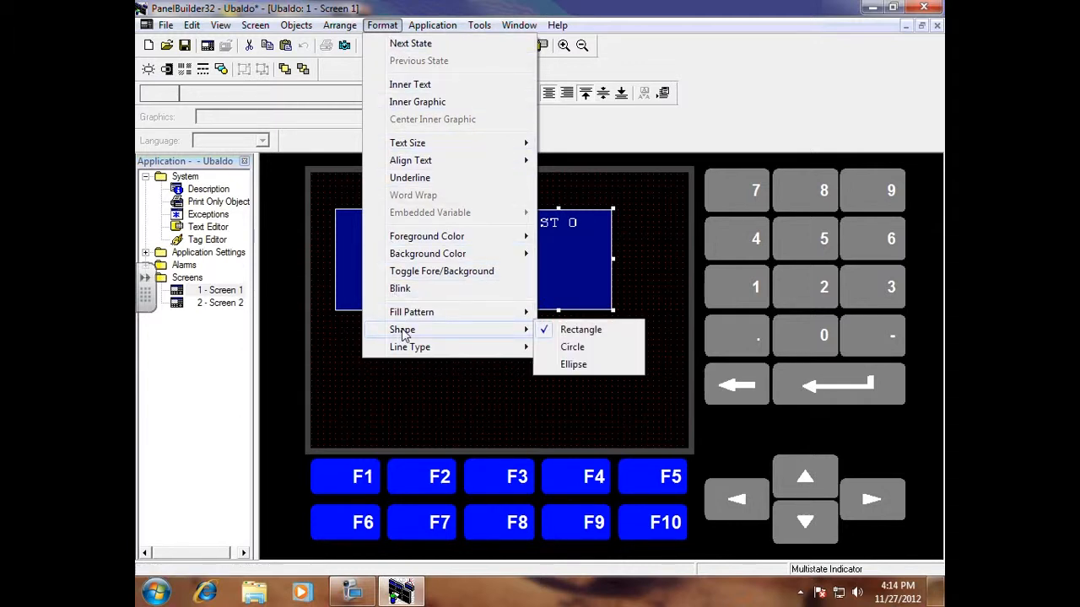
{"action": "mouse_move", "coordinate": [580, 330]}
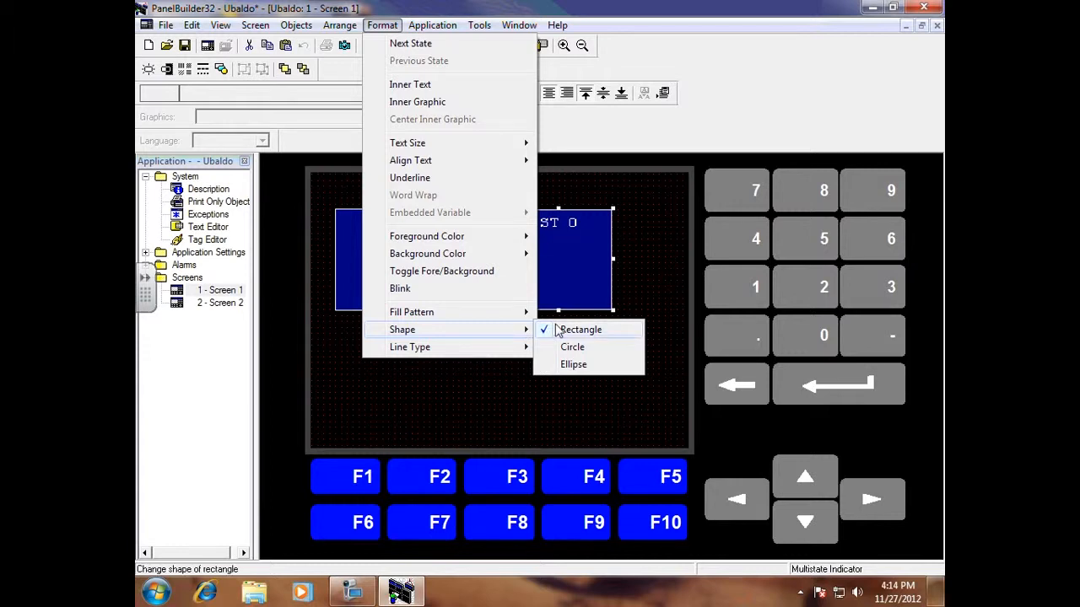
{"action": "mouse_move", "coordinate": [572, 347]}
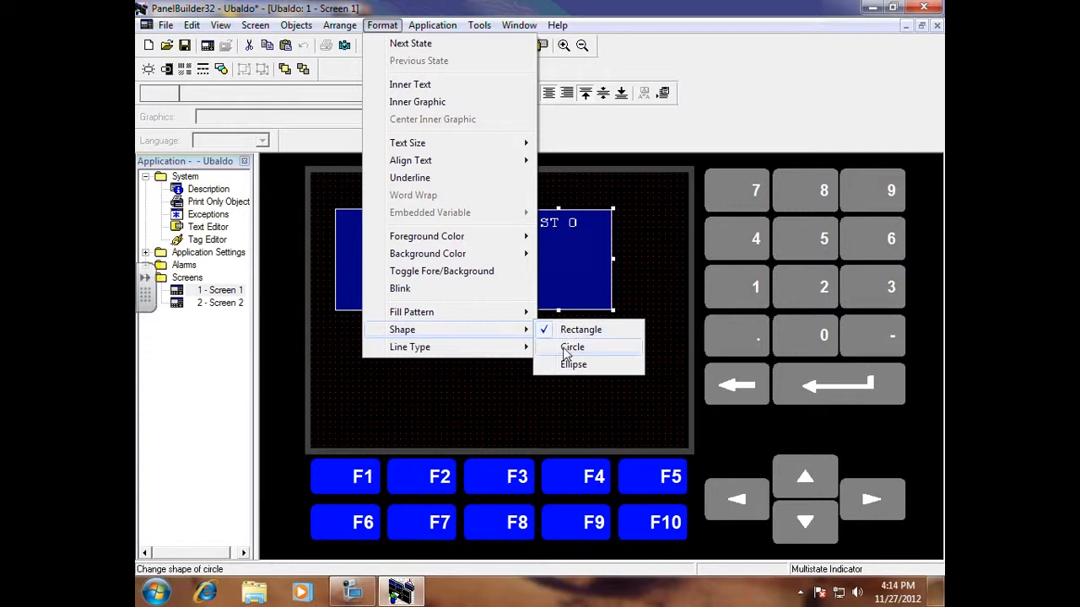
{"action": "left_click", "coordinate": [572, 346]}
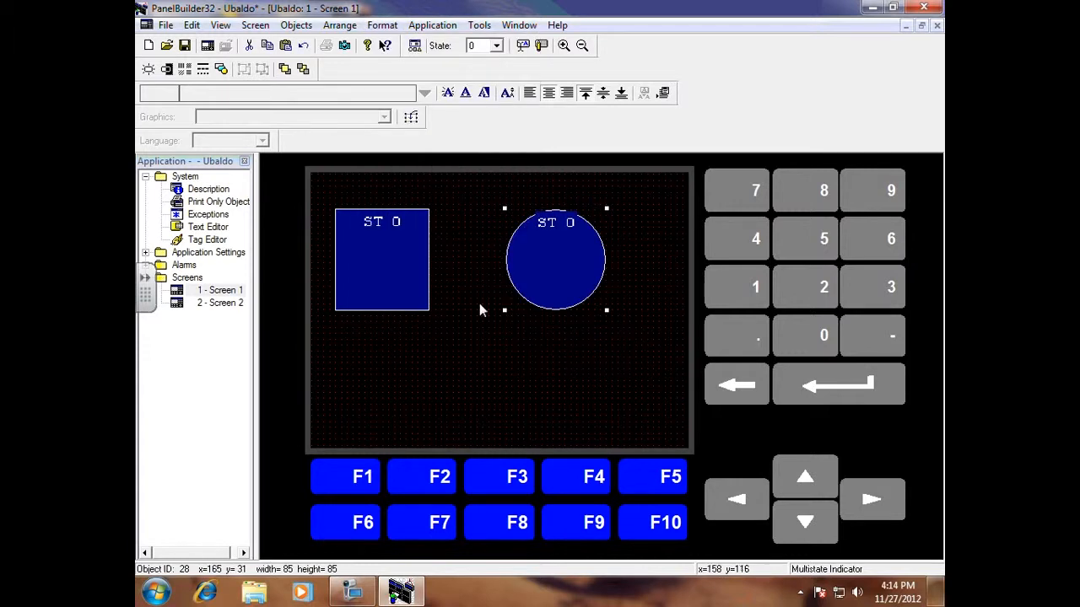
{"action": "left_click", "coordinate": [381, 259]}
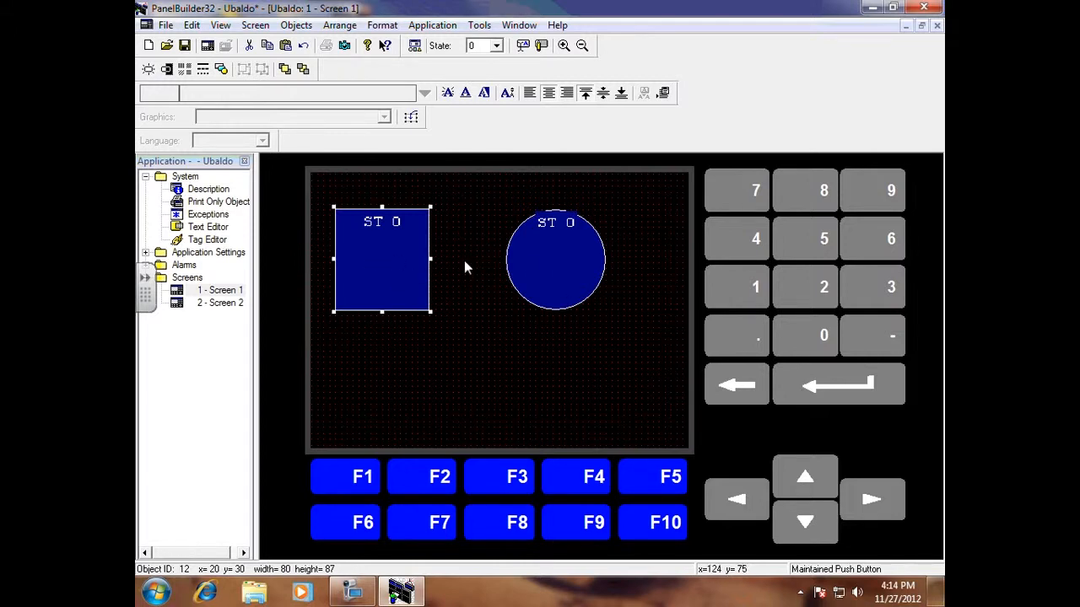
{"action": "left_click", "coordinate": [550, 258]}
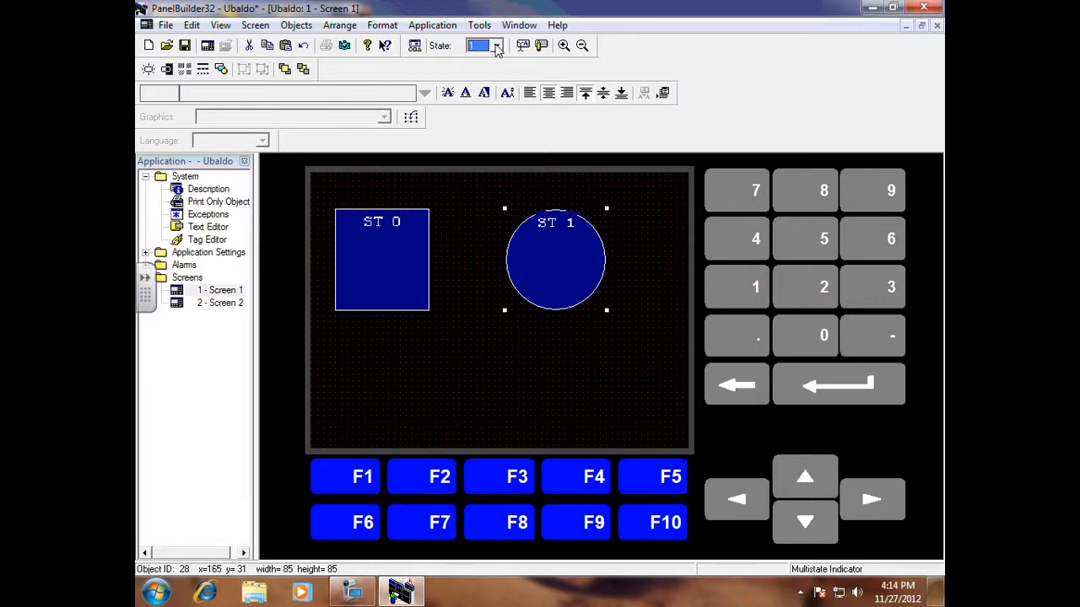
- Apply Vertical Justify Middle to the circle's label, previewing states 0 and 1
{"action": "left_click", "coordinate": [483, 46]}
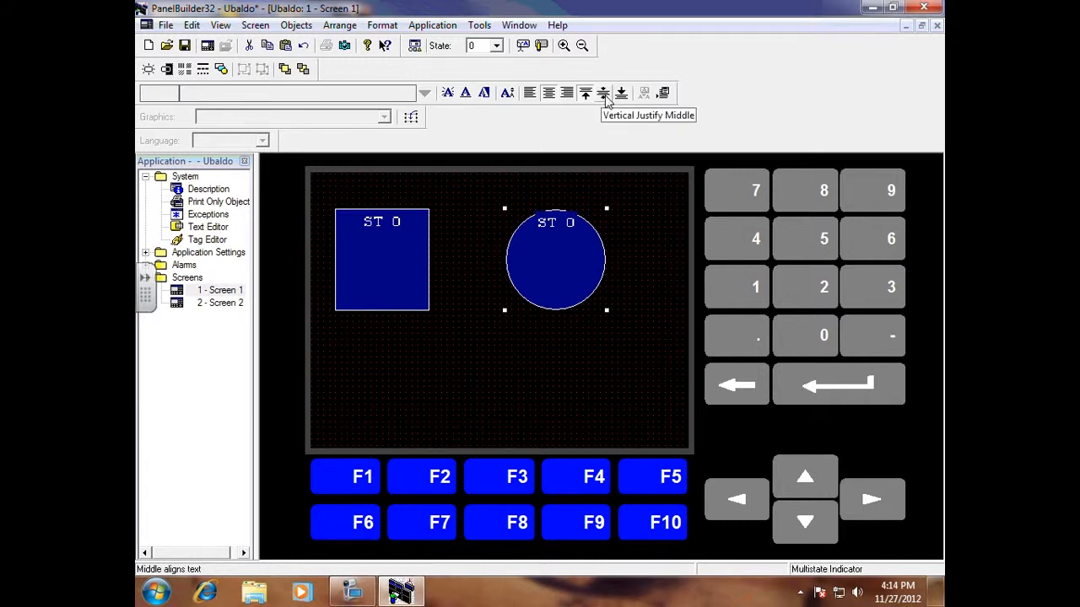
{"action": "left_click", "coordinate": [603, 93]}
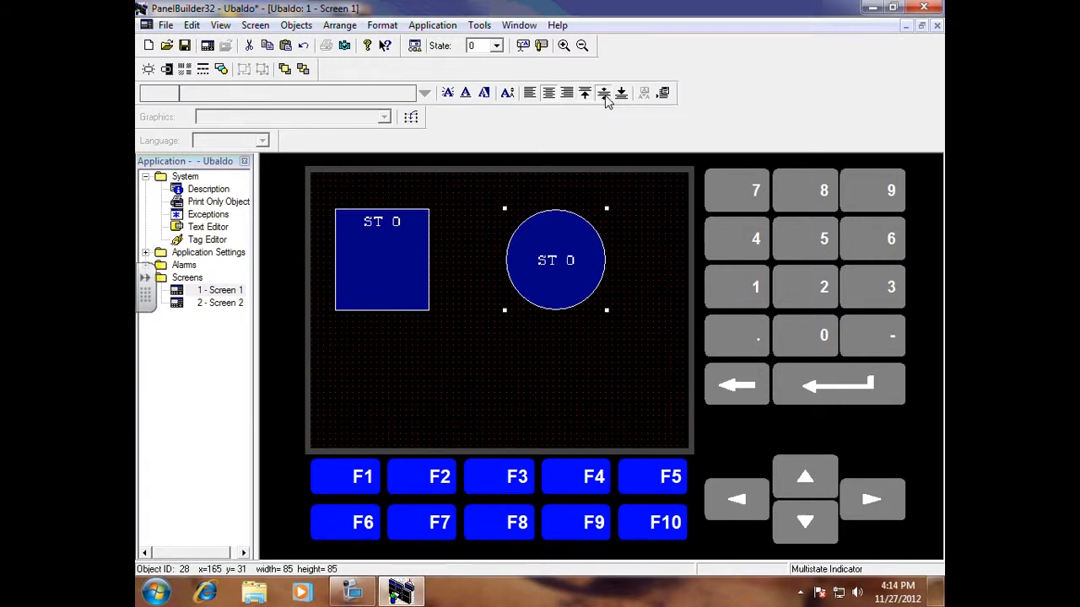
{"action": "left_click", "coordinate": [584, 93]}
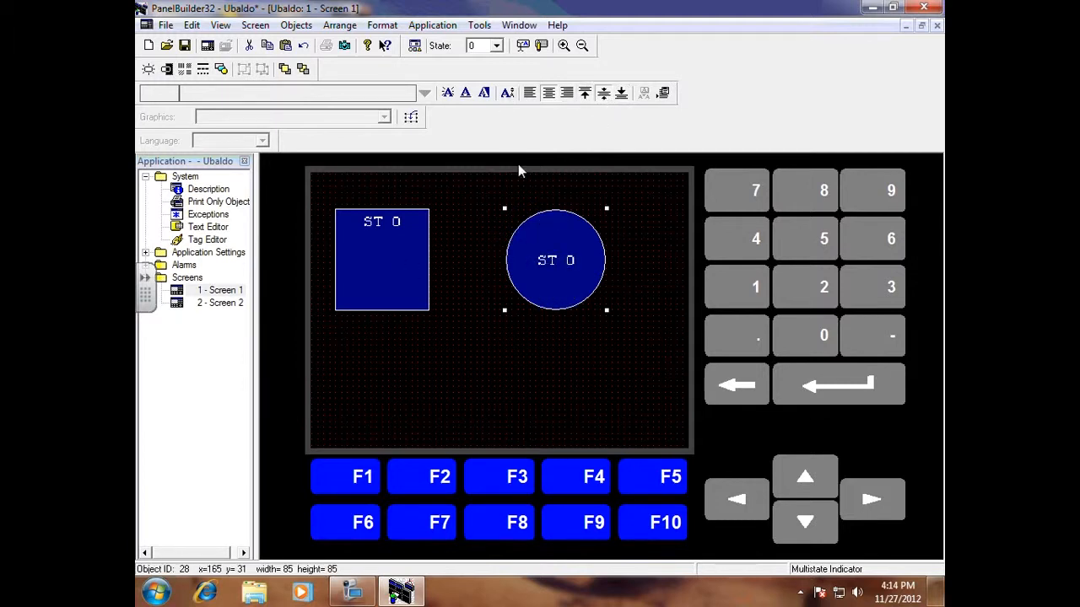
{"action": "left_click", "coordinate": [496, 46]}
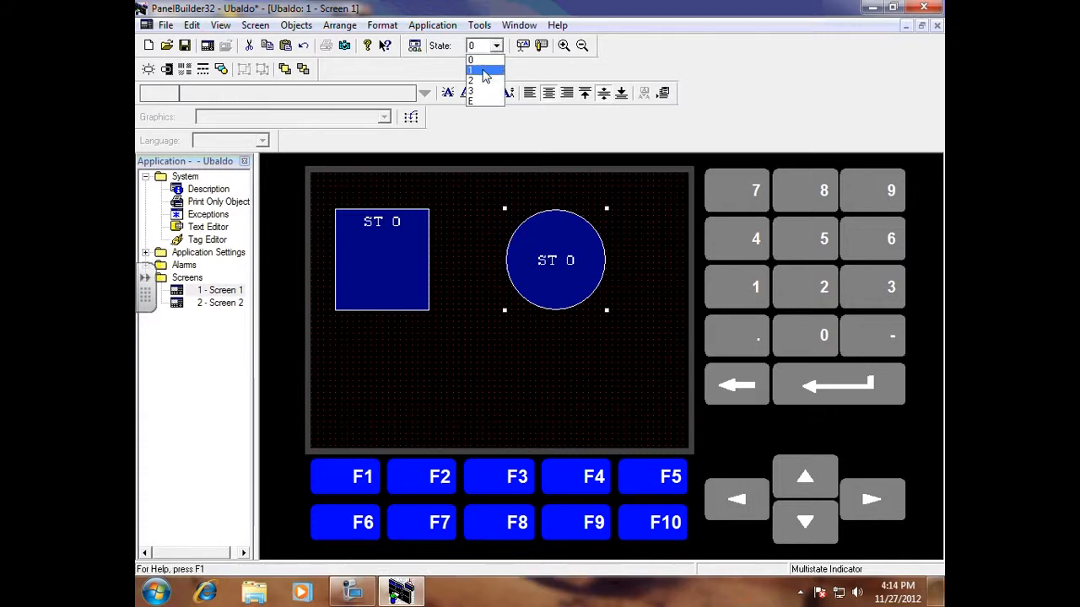
{"action": "left_click", "coordinate": [470, 69]}
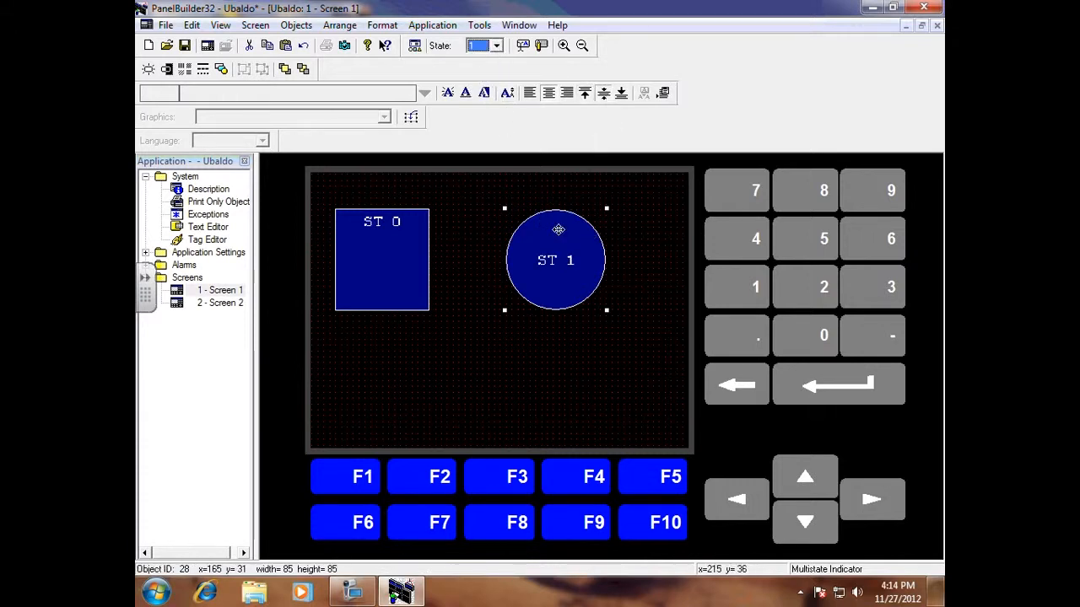
{"action": "left_click", "coordinate": [381, 259]}
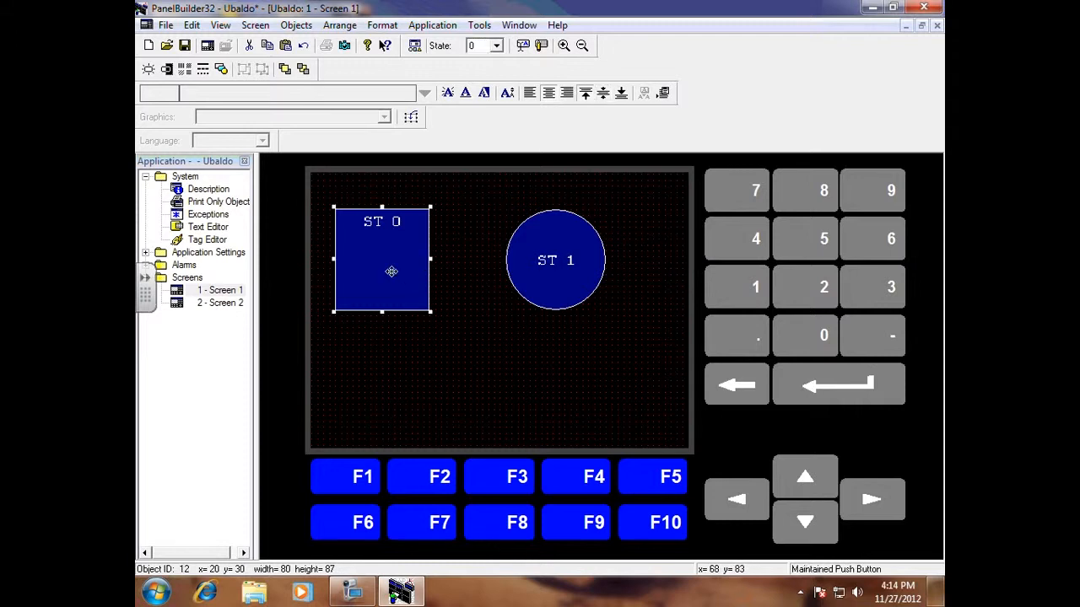
- Apply Vertical Justify Middle to the push button's label, previewing states 0 and 1
{"action": "left_click", "coordinate": [497, 45]}
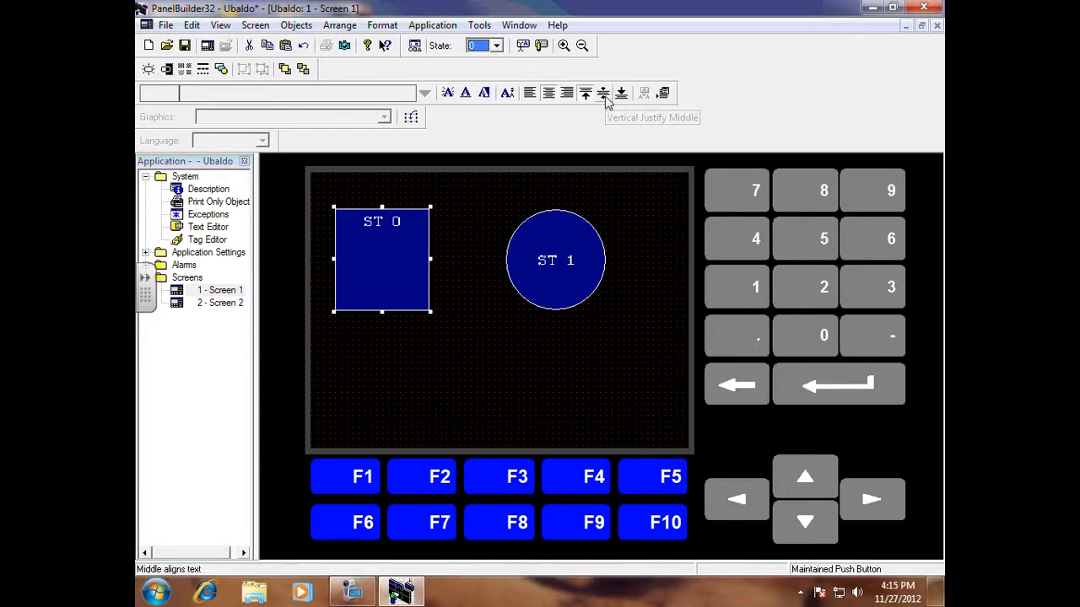
{"action": "left_click", "coordinate": [585, 93]}
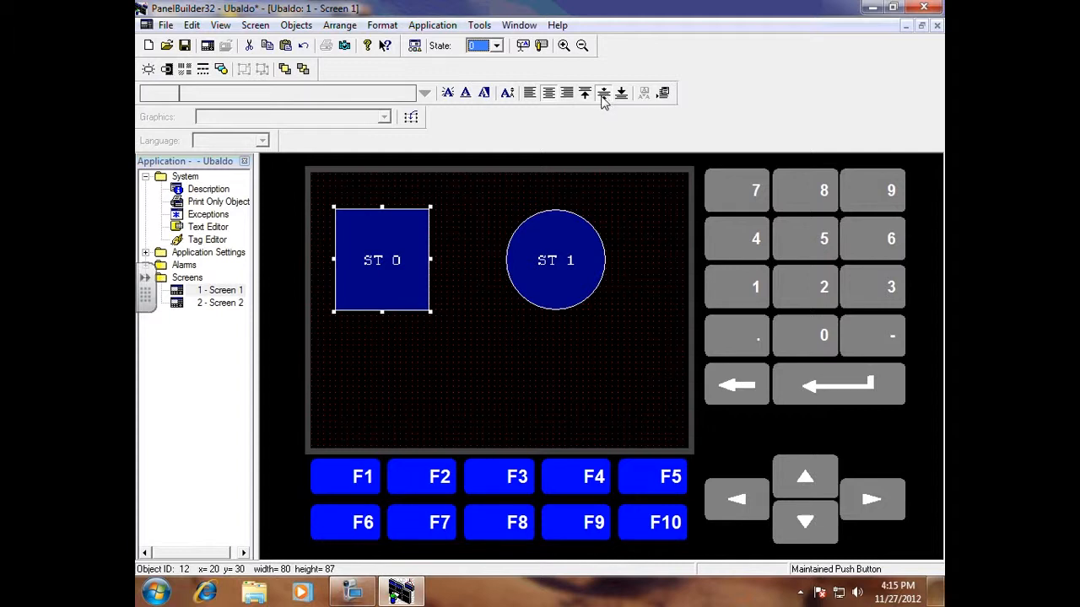
{"action": "left_click", "coordinate": [496, 46]}
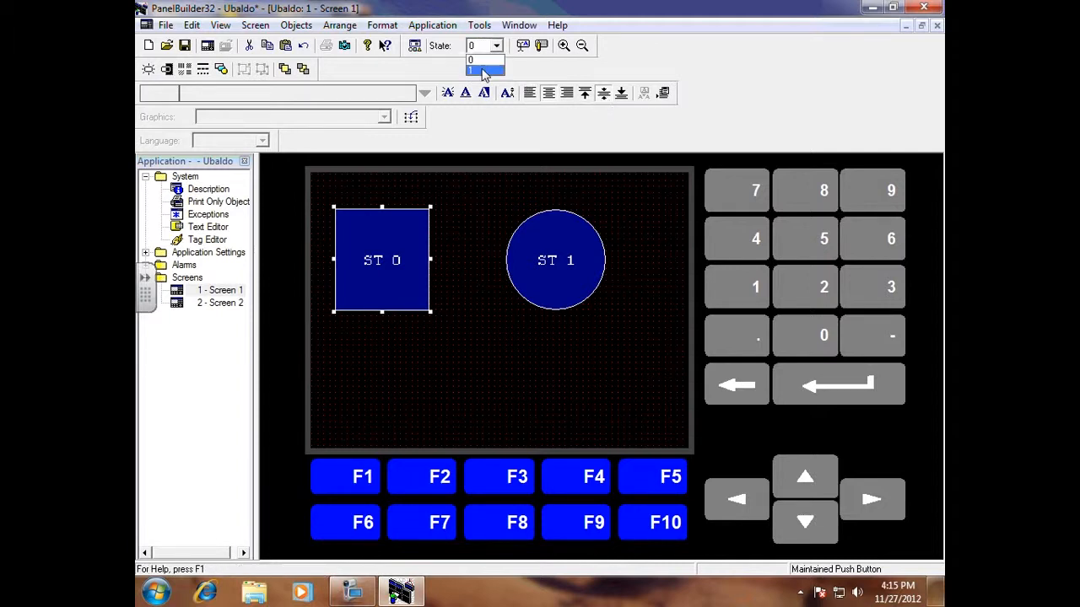
{"action": "left_click", "coordinate": [484, 59]}
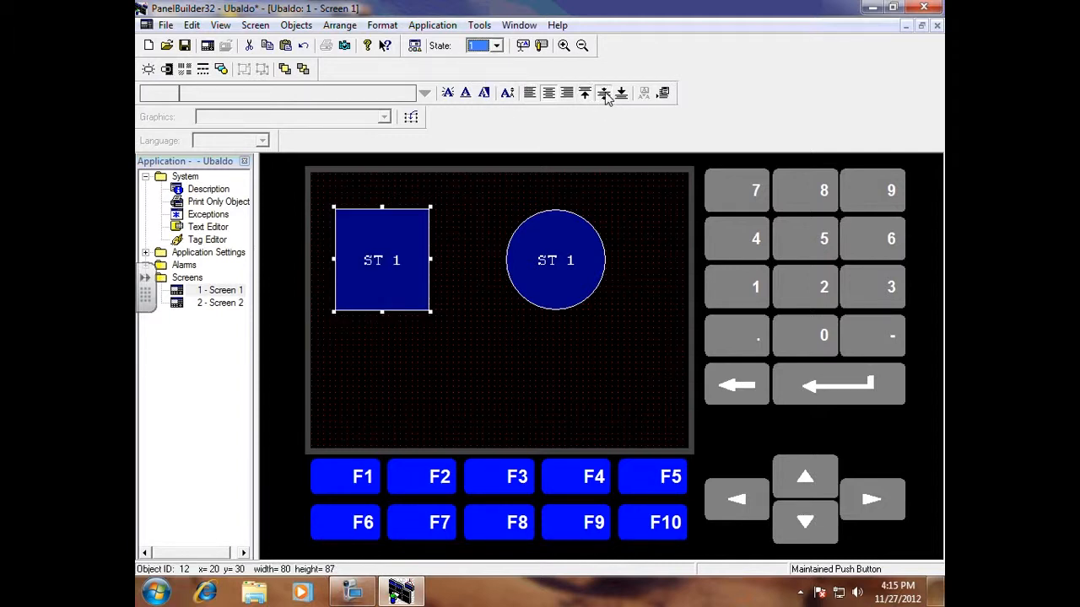
{"action": "left_click", "coordinate": [438, 275]}
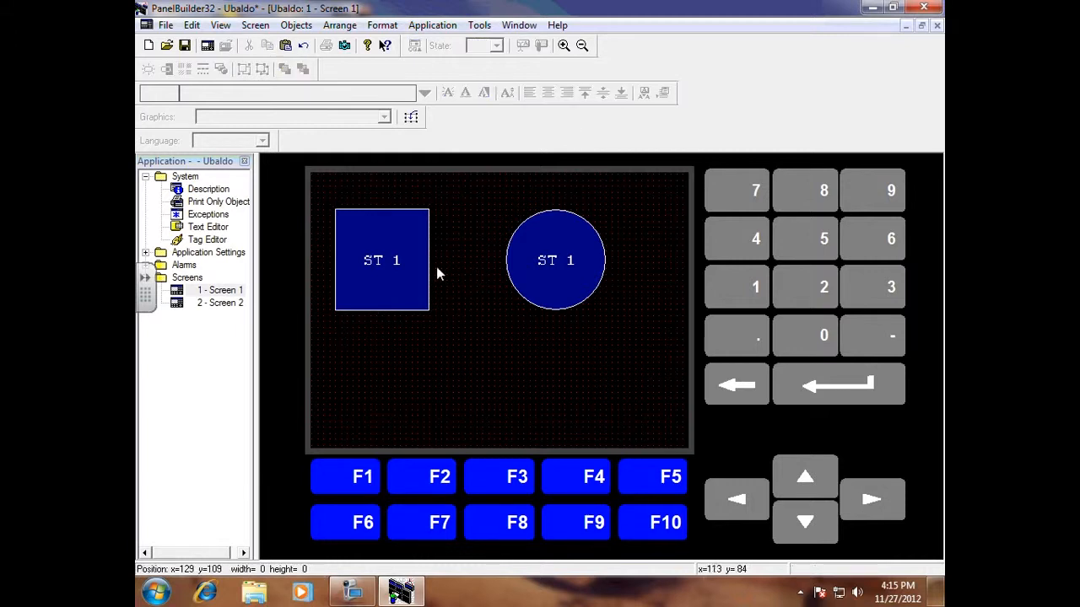
{"action": "mouse_move", "coordinate": [399, 257]}
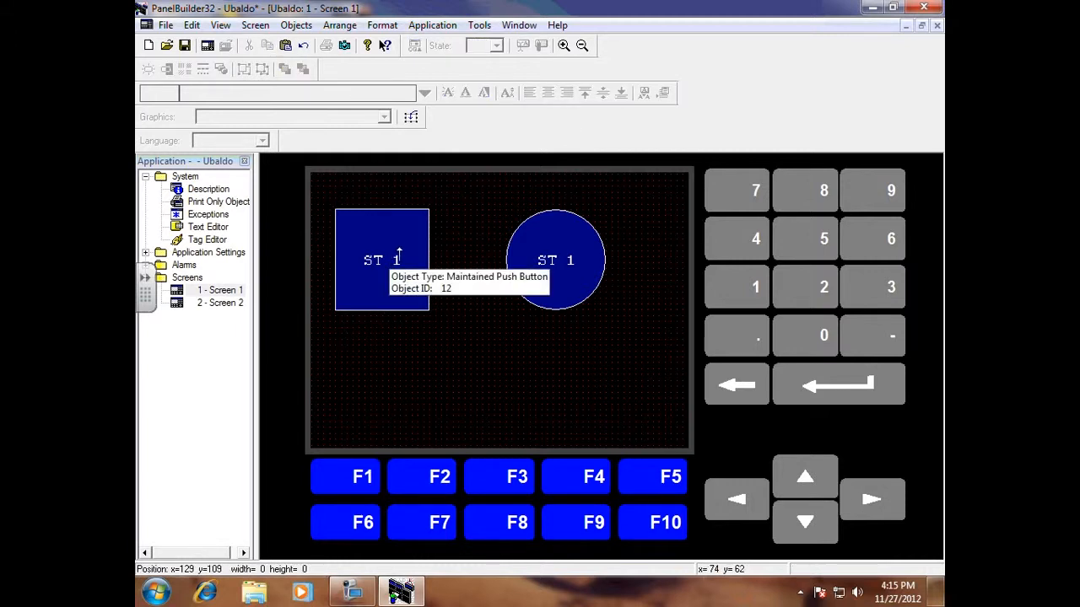
{"action": "mouse_move", "coordinate": [550, 275]}
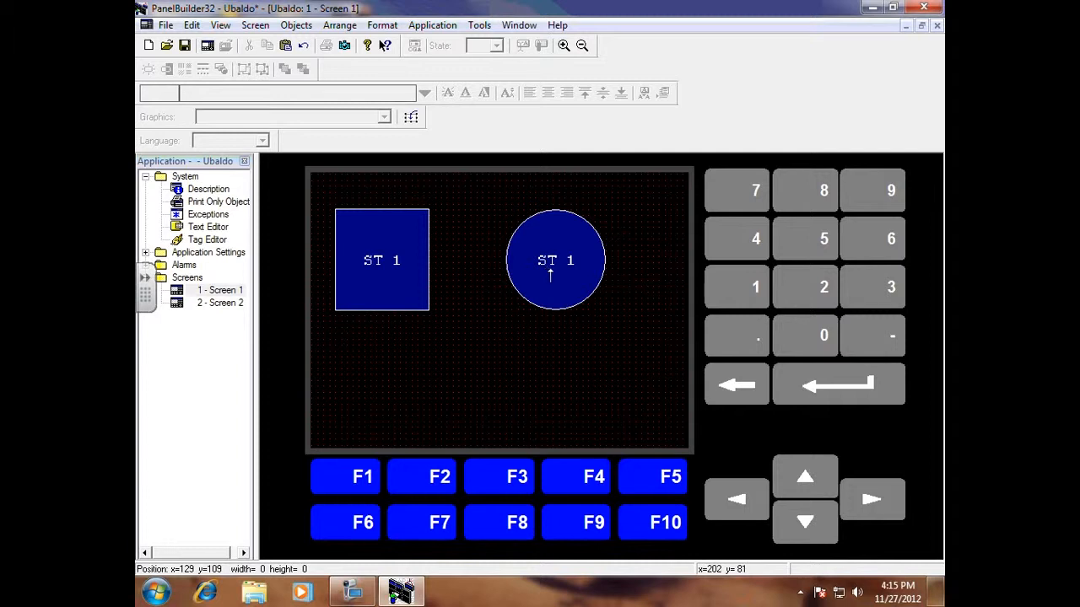
{"action": "mouse_move", "coordinate": [555, 270]}
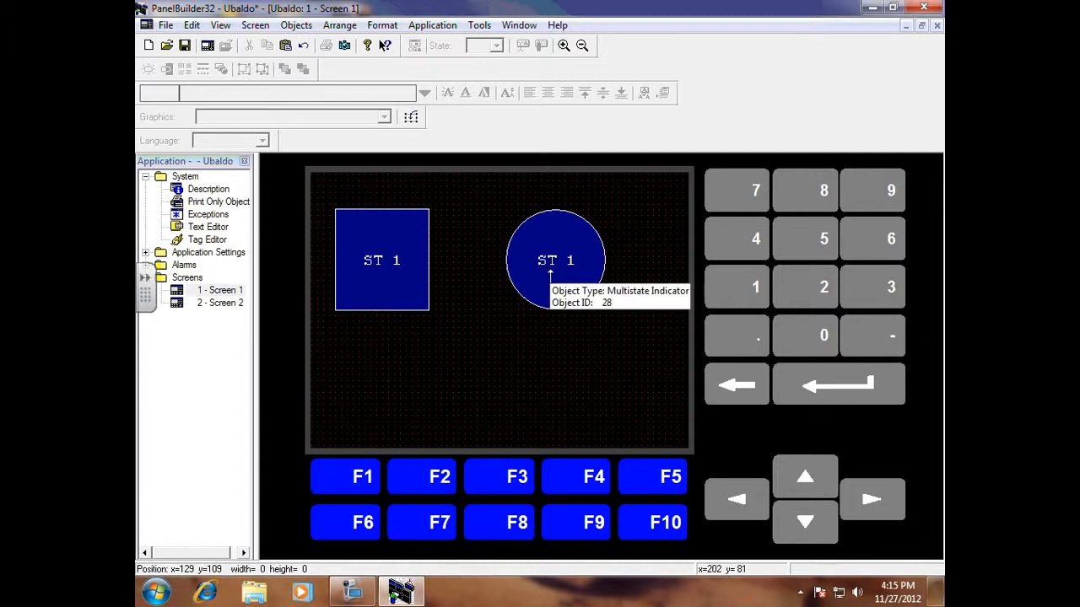
{"action": "mouse_move", "coordinate": [540, 280]}
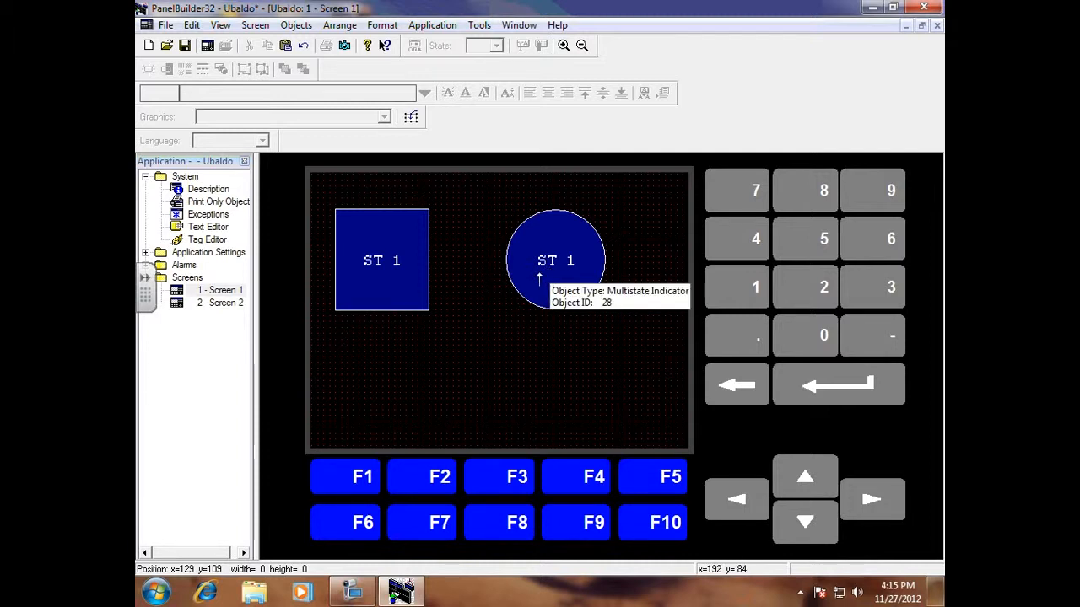
{"action": "mouse_move", "coordinate": [447, 257]}
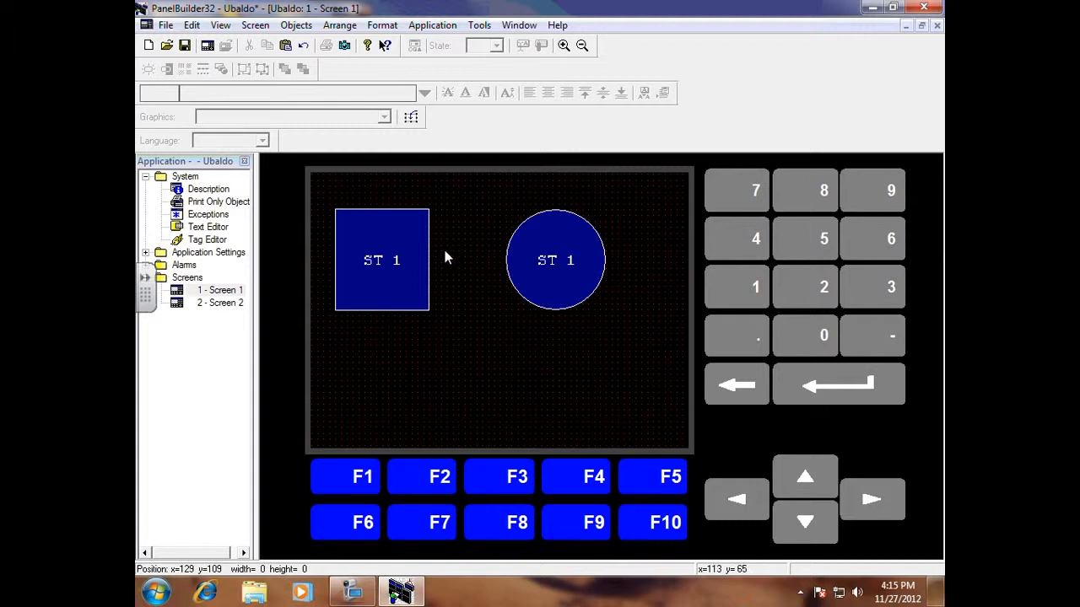
{"action": "mouse_move", "coordinate": [380, 276]}
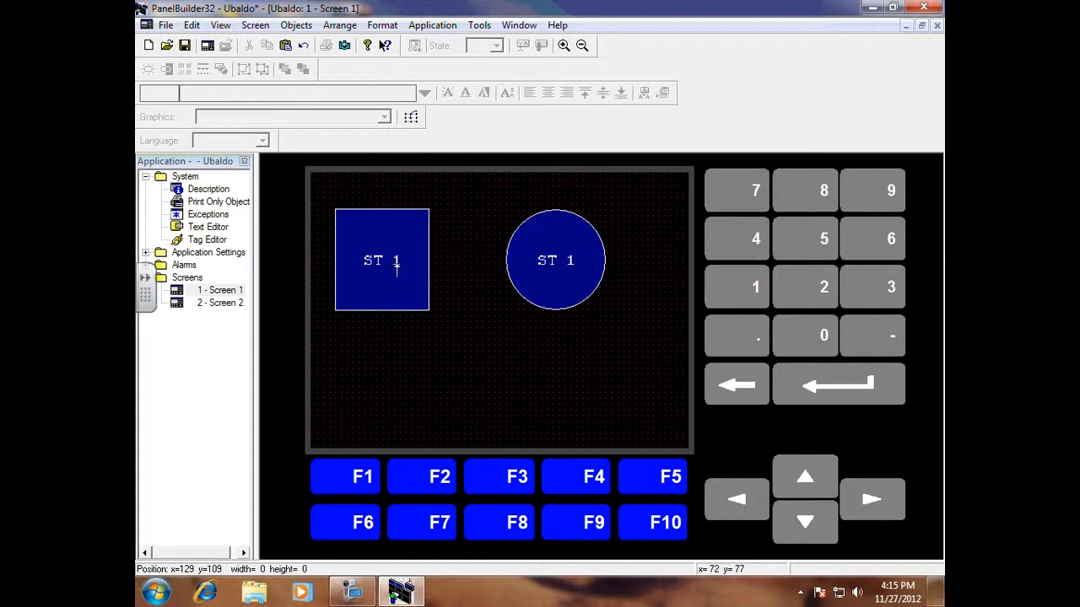
{"action": "mouse_move", "coordinate": [383, 269]}
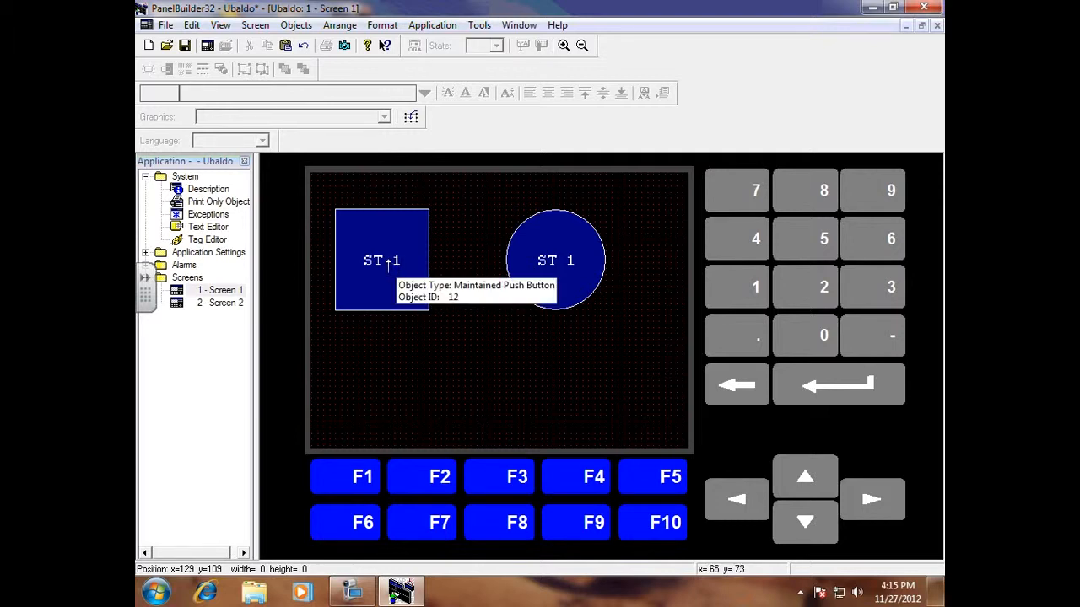
{"action": "left_click", "coordinate": [207, 240]}
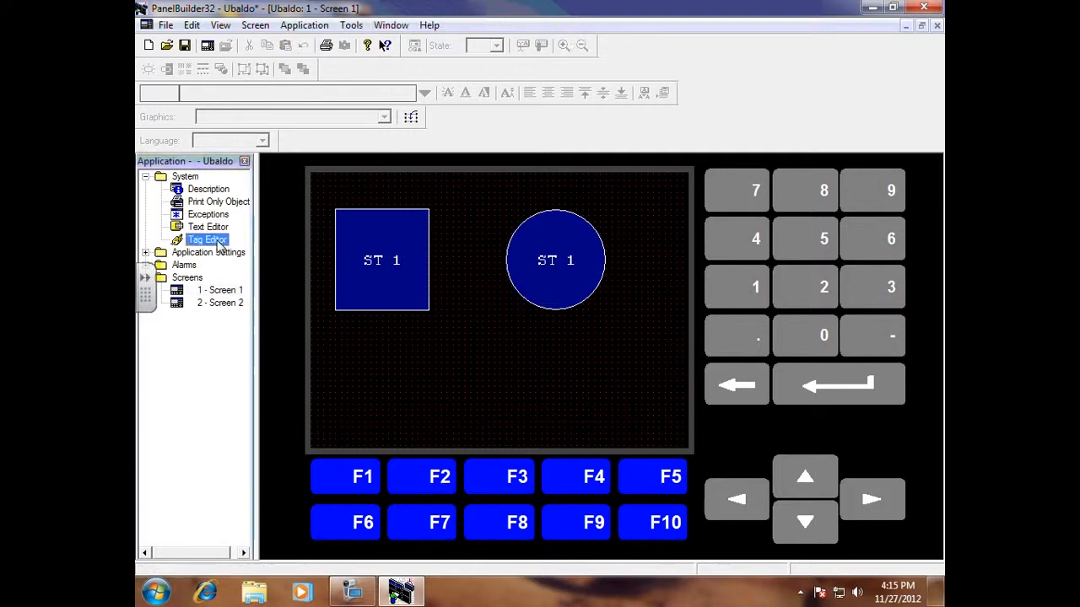
{"action": "double_click", "coordinate": [207, 239]}
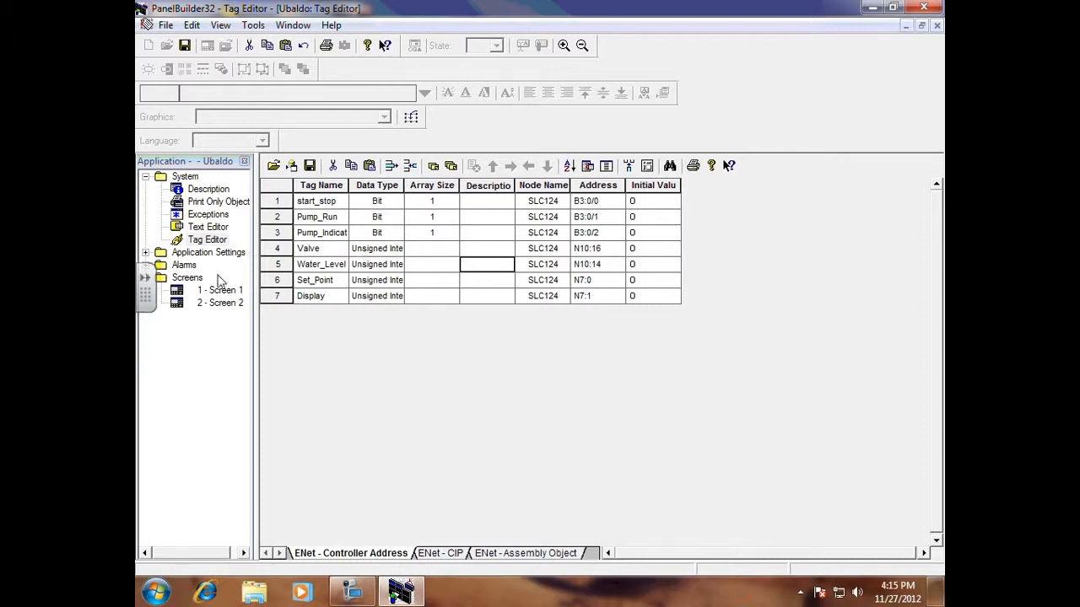
{"action": "double_click", "coordinate": [220, 290]}
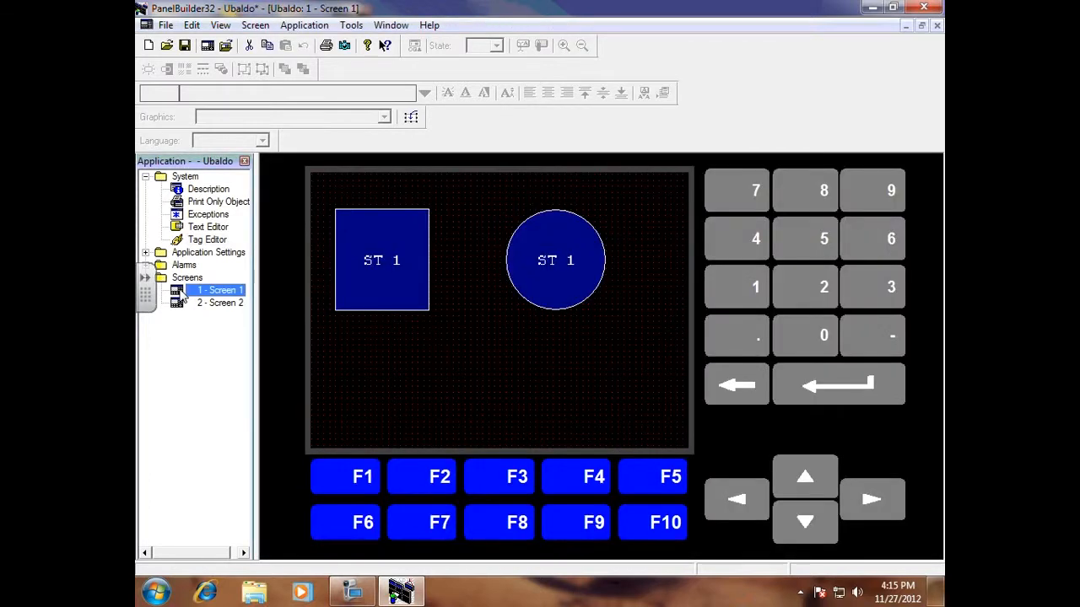
{"action": "mouse_move", "coordinate": [384, 261]}
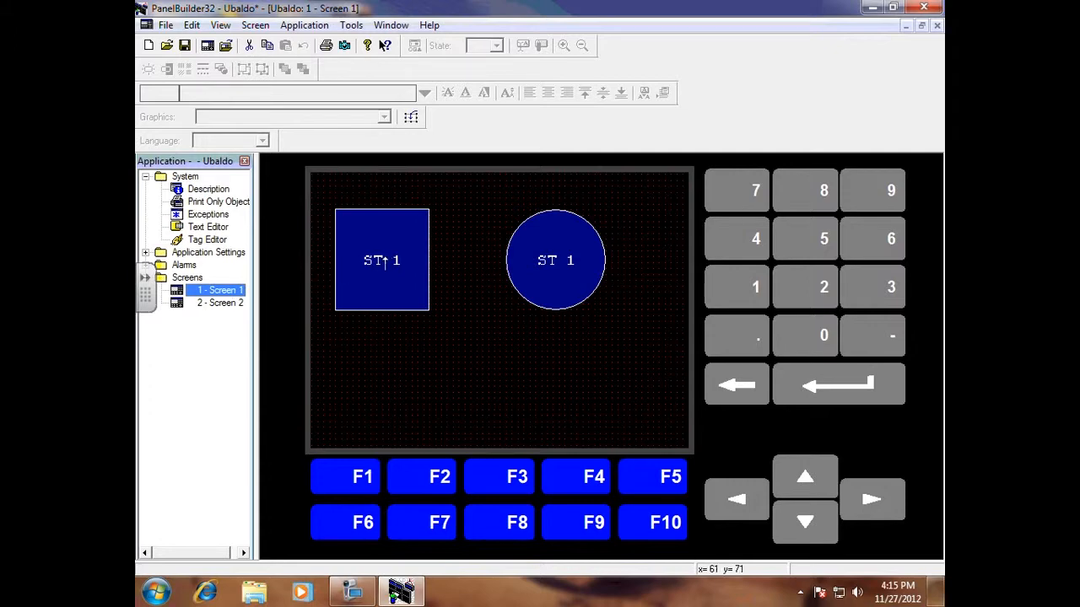
- Set the push button to Write: Single Bit, Normally Open, to tag start_stop
{"action": "double_click", "coordinate": [381, 260]}
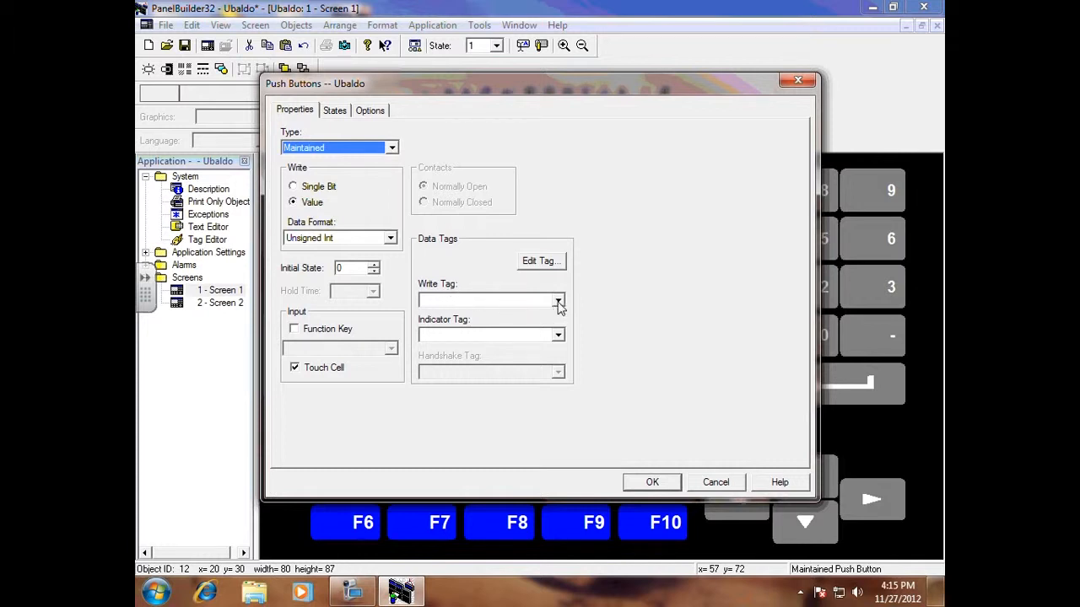
{"action": "left_click", "coordinate": [557, 301]}
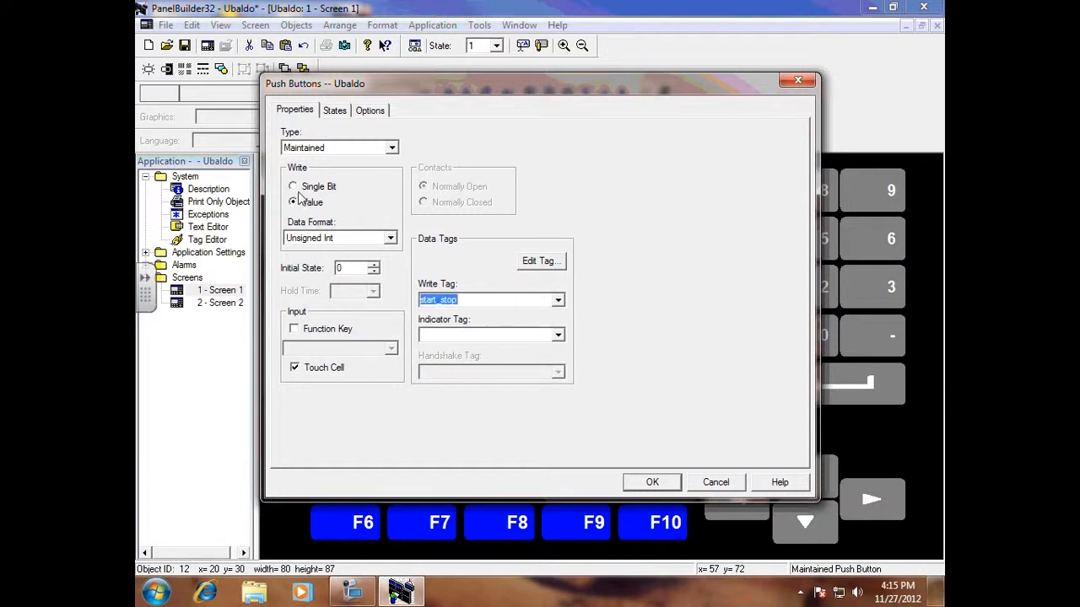
{"action": "left_click", "coordinate": [293, 187]}
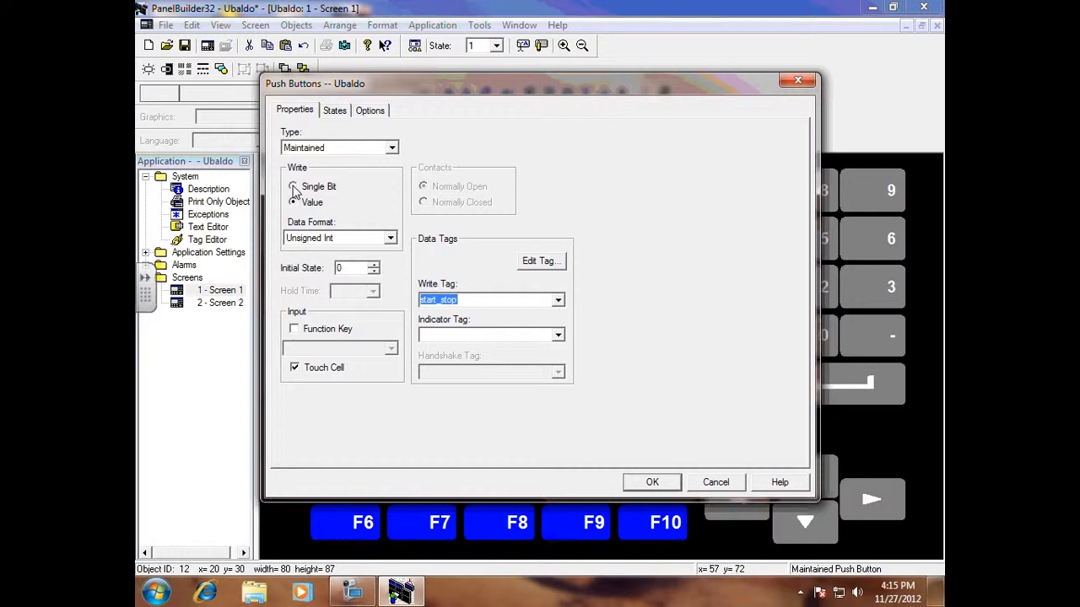
{"action": "left_click", "coordinate": [293, 187]}
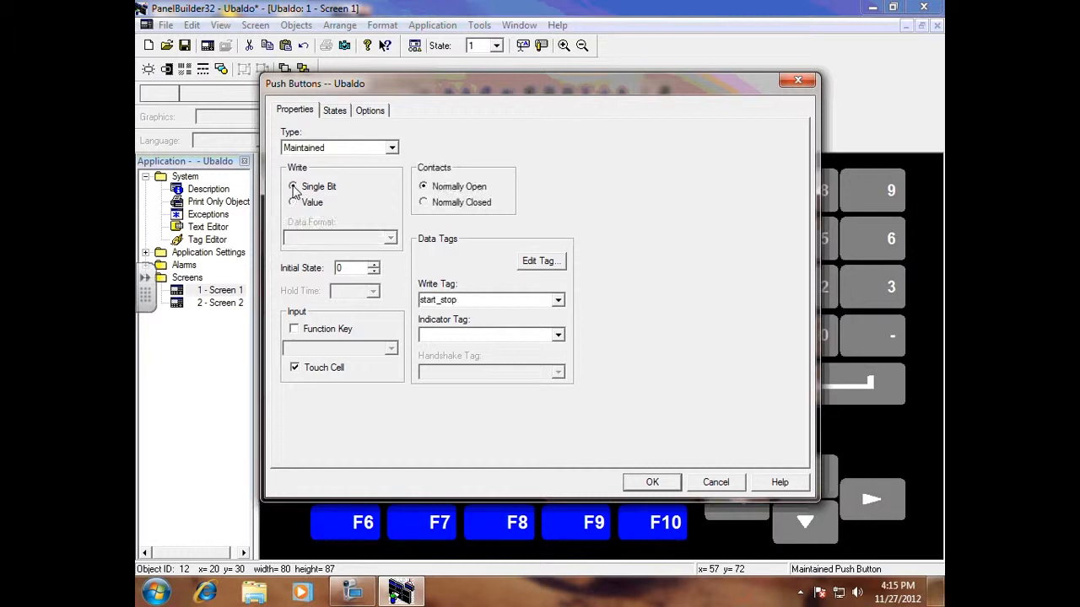
{"action": "left_click", "coordinate": [292, 186]}
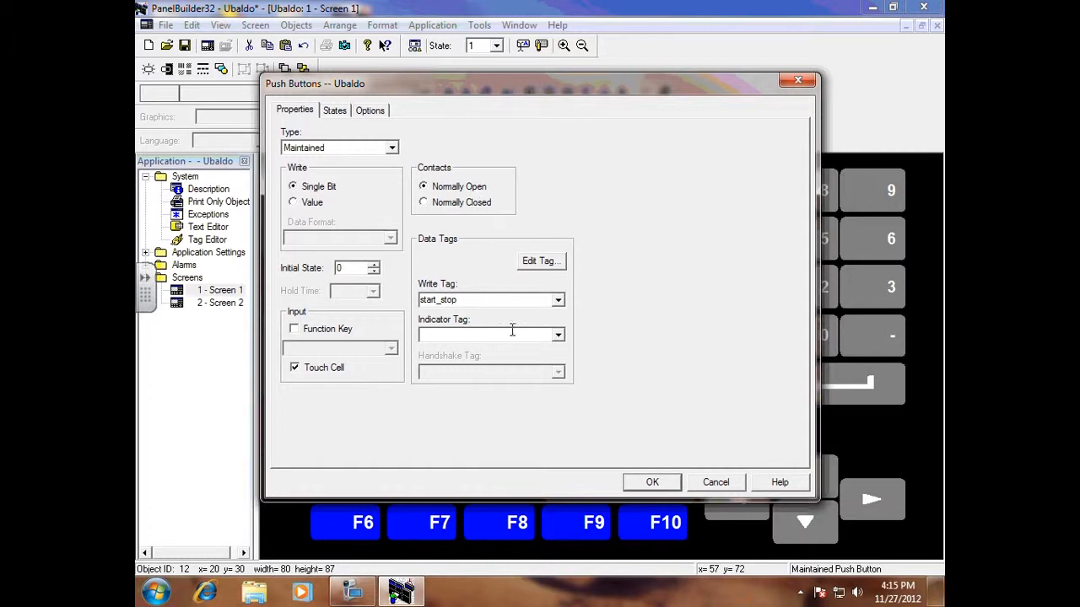
{"action": "left_click", "coordinate": [651, 482]}
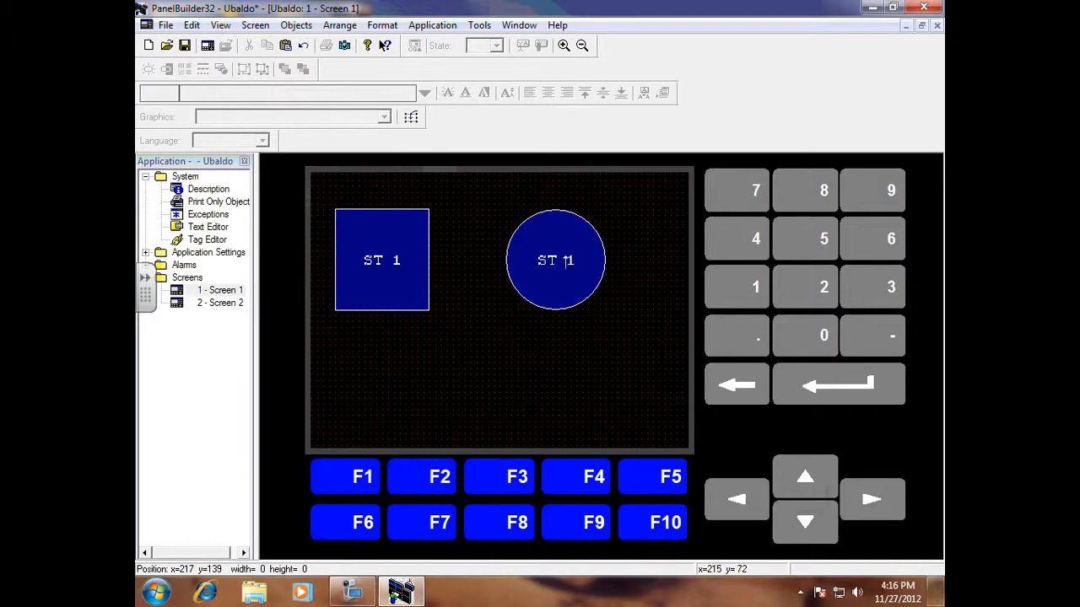
{"action": "mouse_move", "coordinate": [555, 260]}
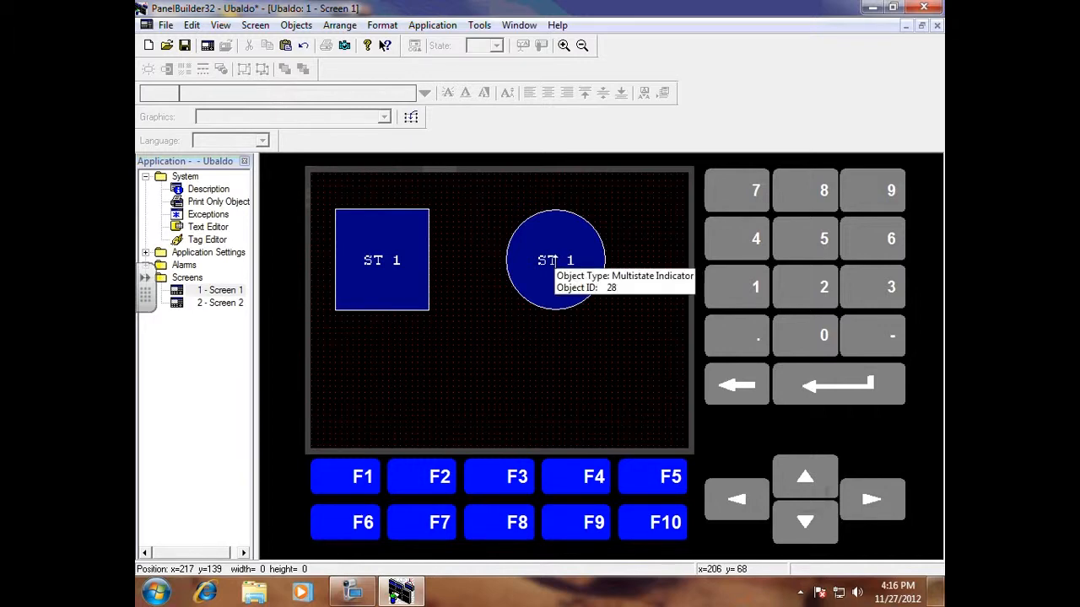
- Open the indicator's properties and view its States tab: ST 0, ST 1, Error
{"action": "double_click", "coordinate": [554, 259]}
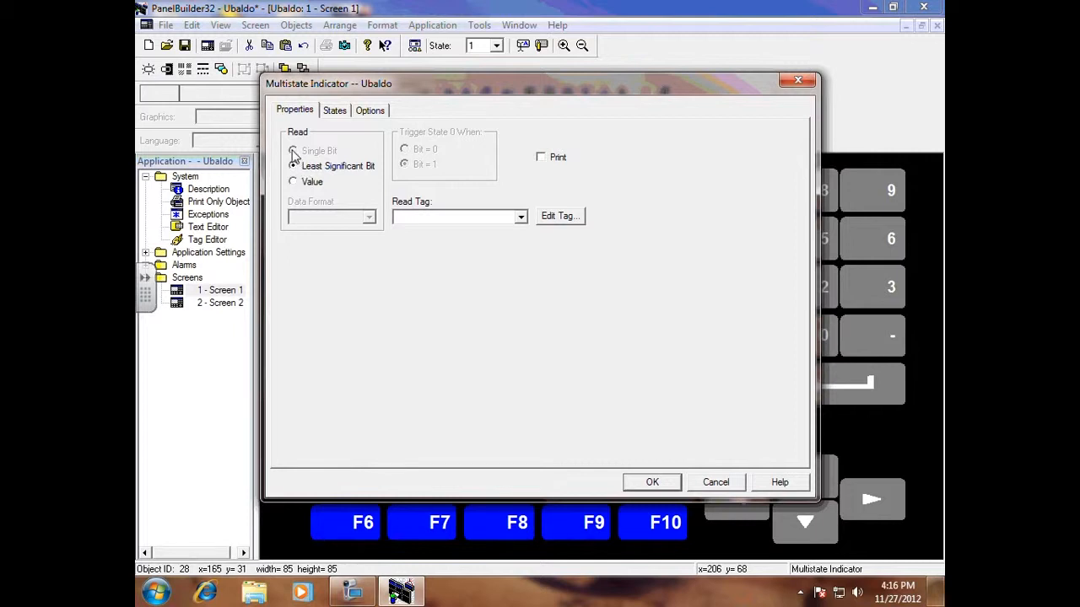
{"action": "left_click", "coordinate": [292, 165]}
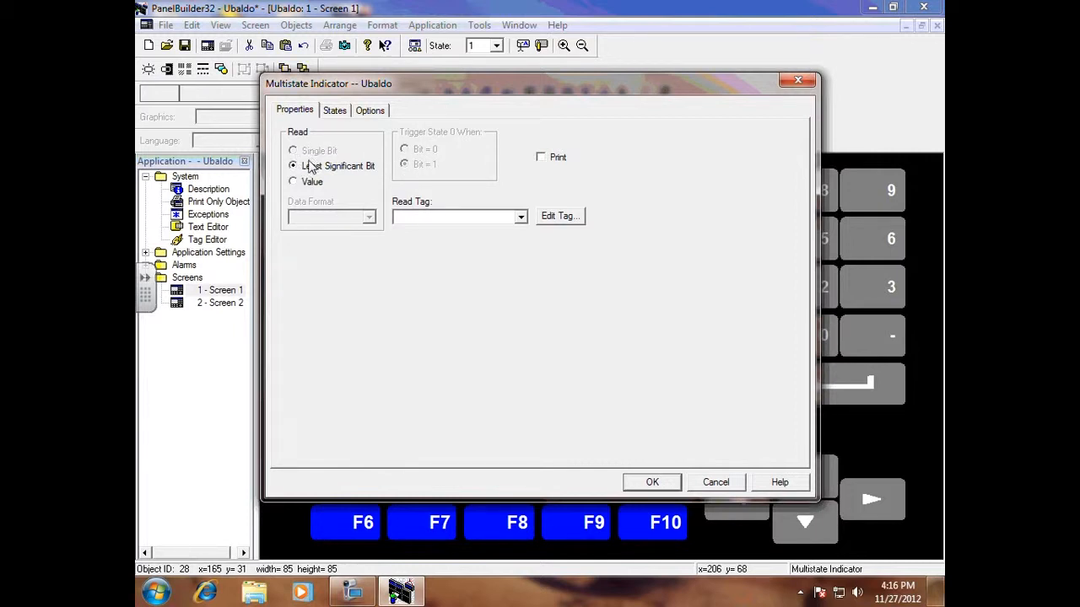
{"action": "mouse_move", "coordinate": [371, 200]}
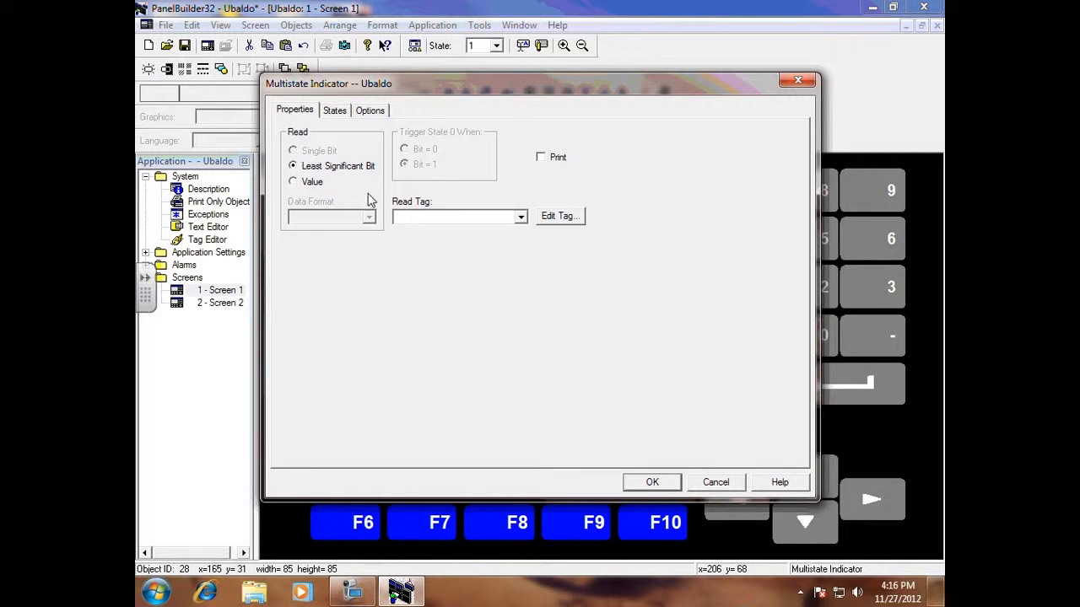
{"action": "mouse_move", "coordinate": [338, 121]}
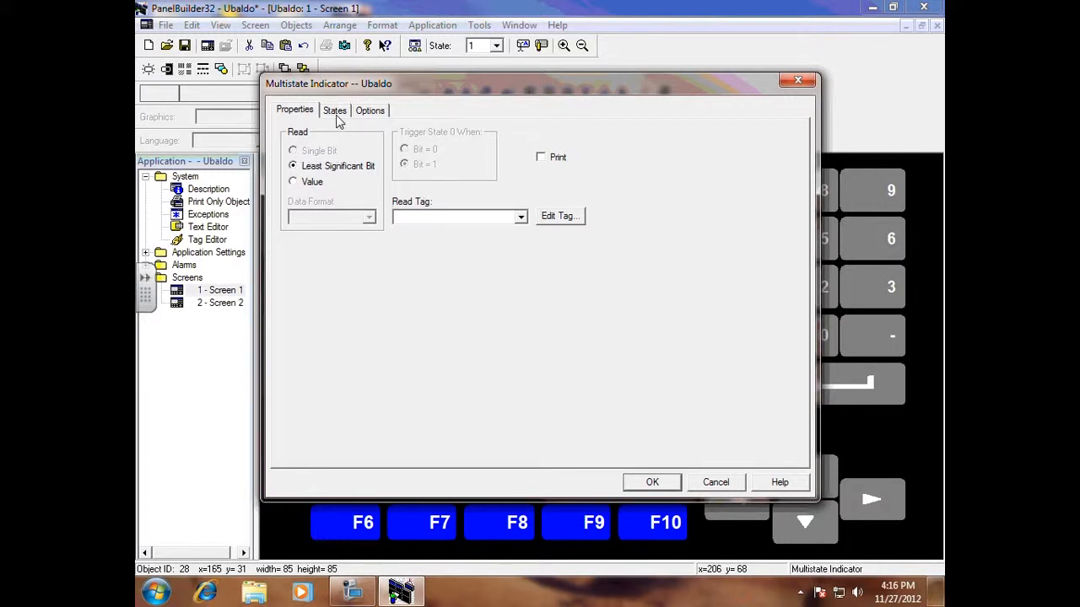
{"action": "left_click", "coordinate": [335, 110]}
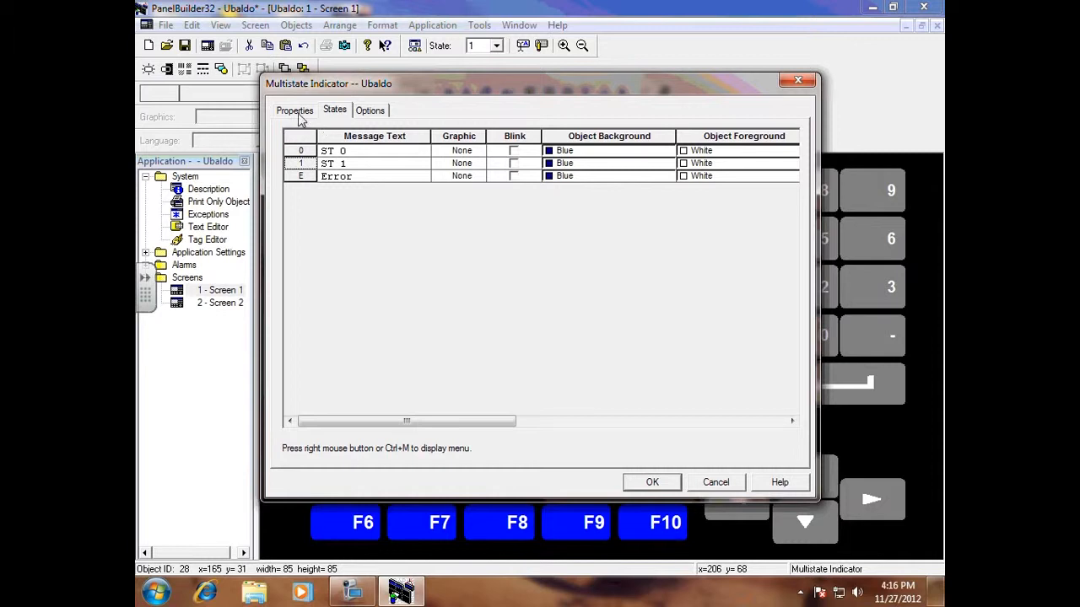
- Set Read: Single Bit, Trigger State 0 When Bit = 0, and start entering Pump_Run
{"action": "left_click", "coordinate": [295, 110]}
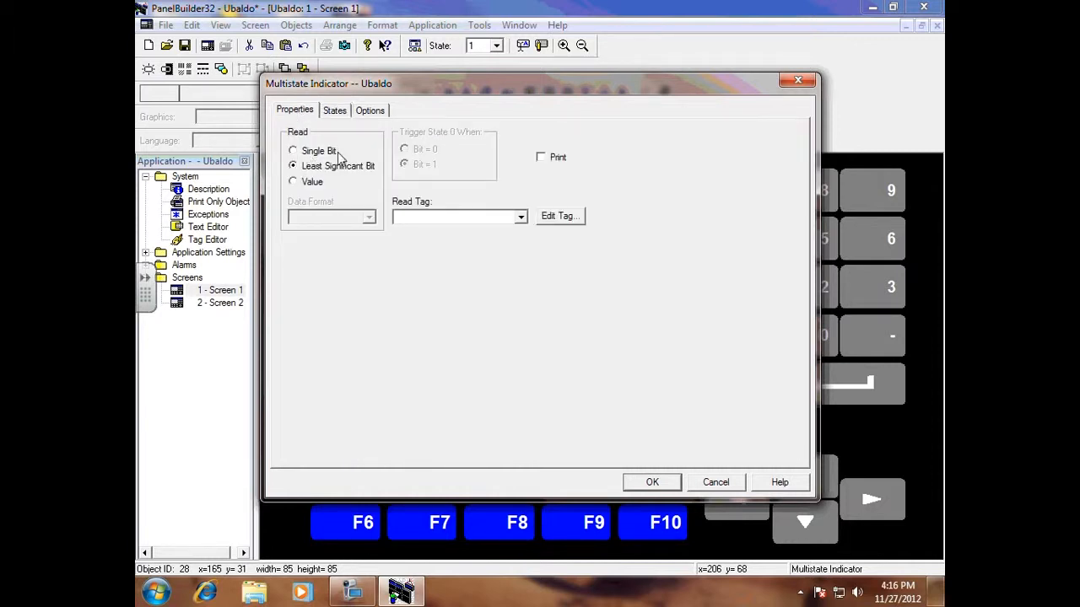
{"action": "left_click", "coordinate": [293, 150]}
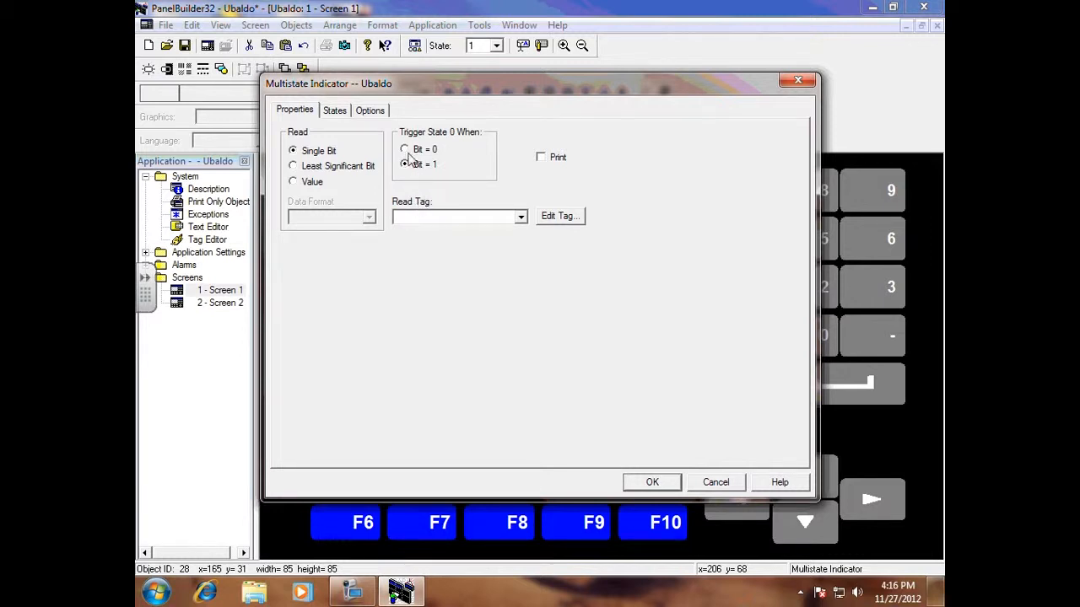
{"action": "left_click", "coordinate": [405, 150]}
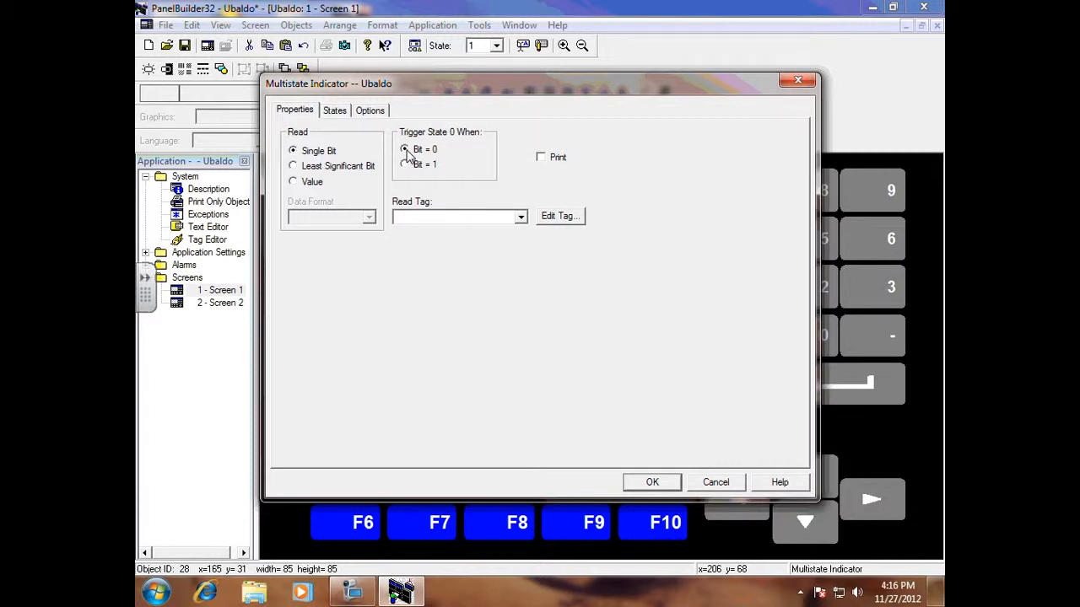
{"action": "mouse_move", "coordinate": [448, 215]}
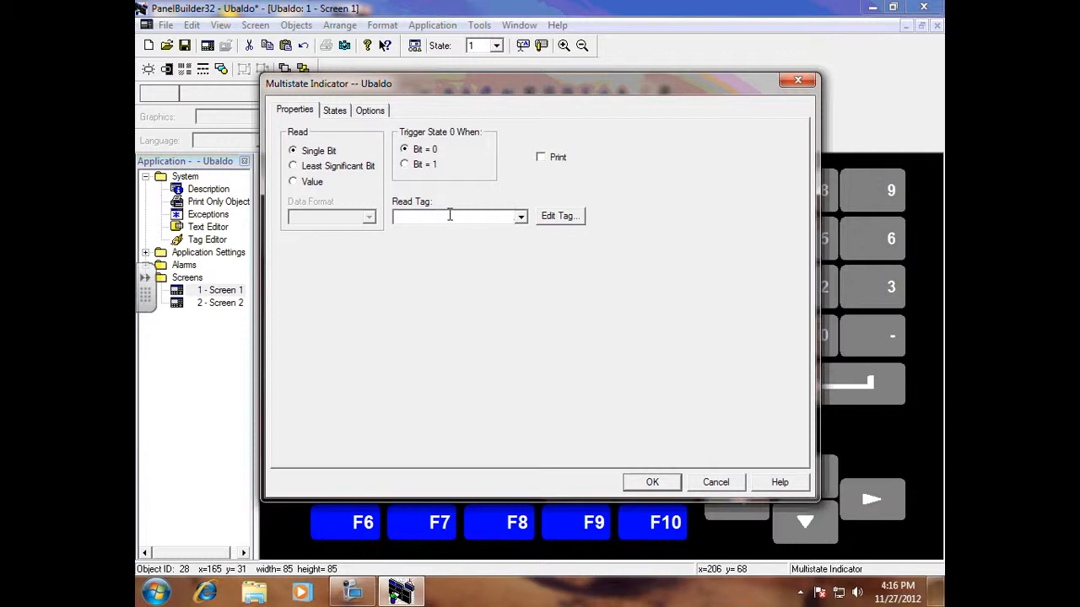
{"action": "left_click", "coordinate": [520, 216]}
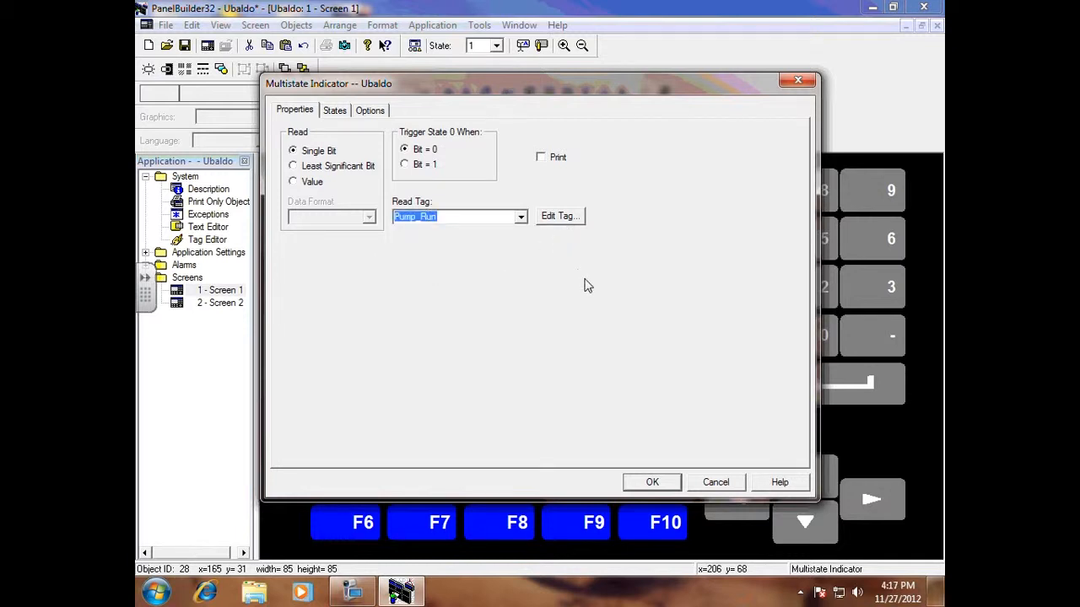
{"action": "mouse_move", "coordinate": [561, 221]}
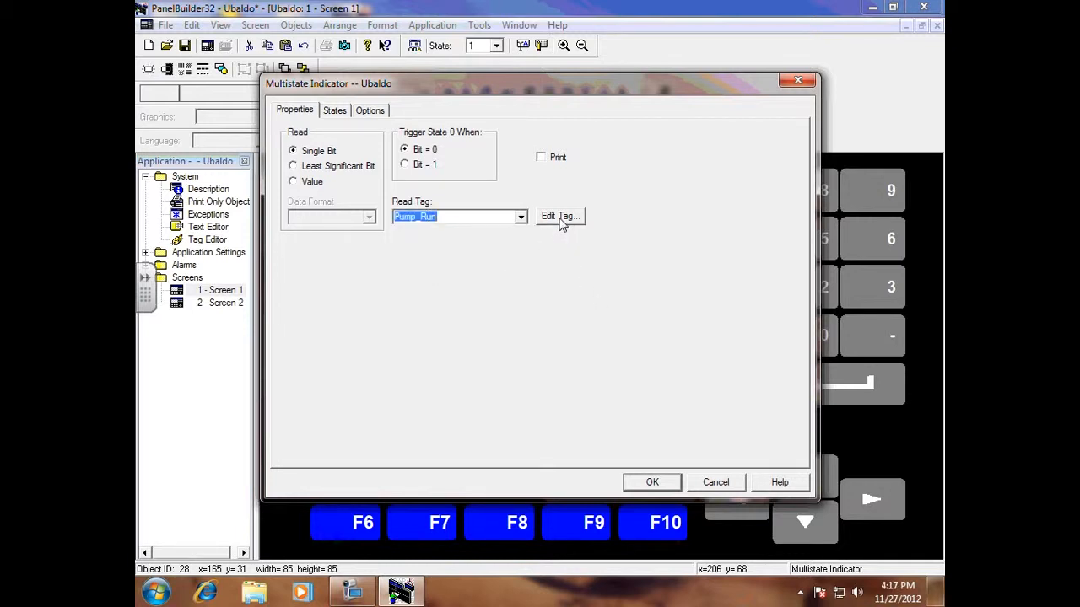
- Check Pump_Run's tag form (Bit, SLC124, B3:0/1) and accept the indicator settings
{"action": "left_click", "coordinate": [559, 216]}
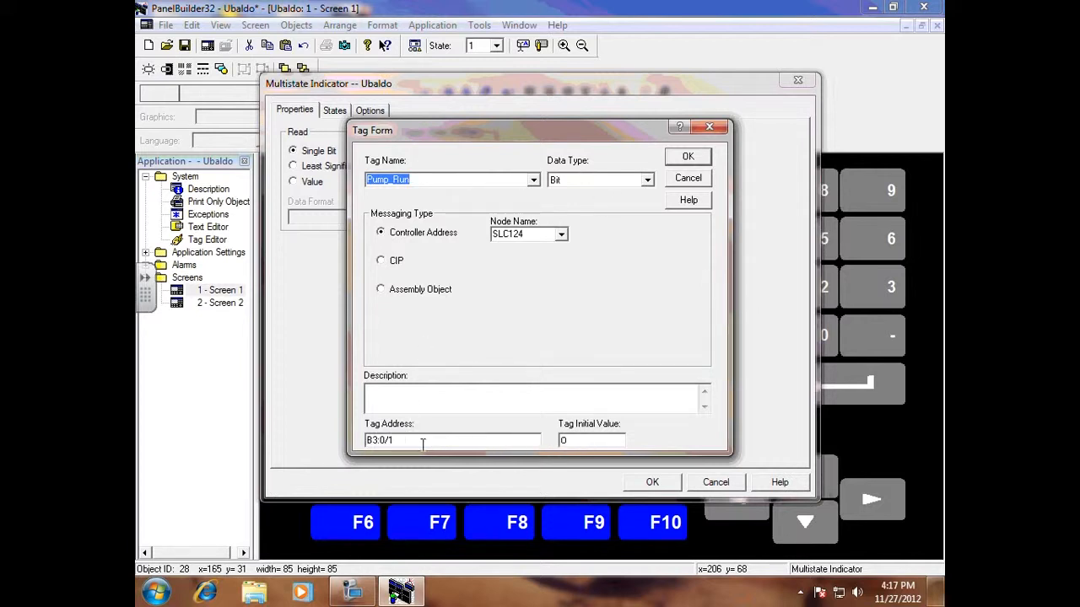
{"action": "mouse_move", "coordinate": [468, 215]}
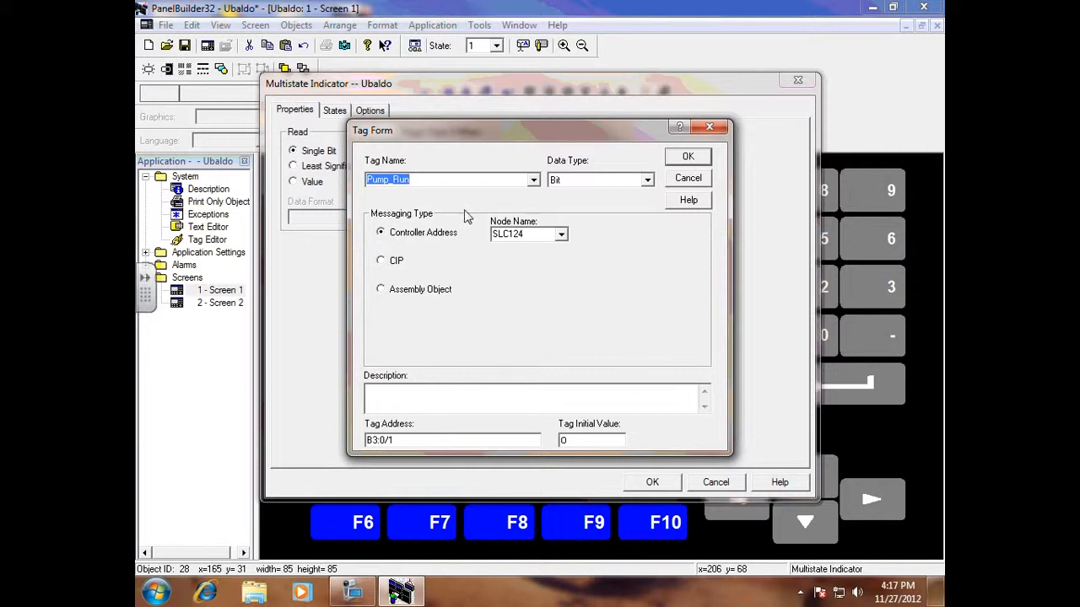
{"action": "mouse_move", "coordinate": [598, 188]}
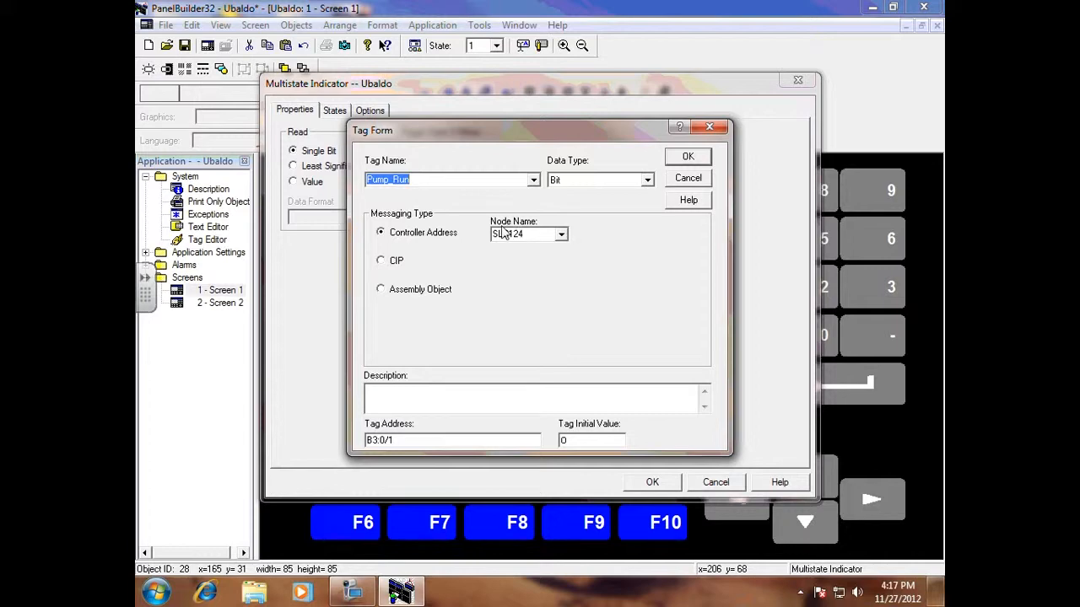
{"action": "left_click", "coordinate": [688, 156]}
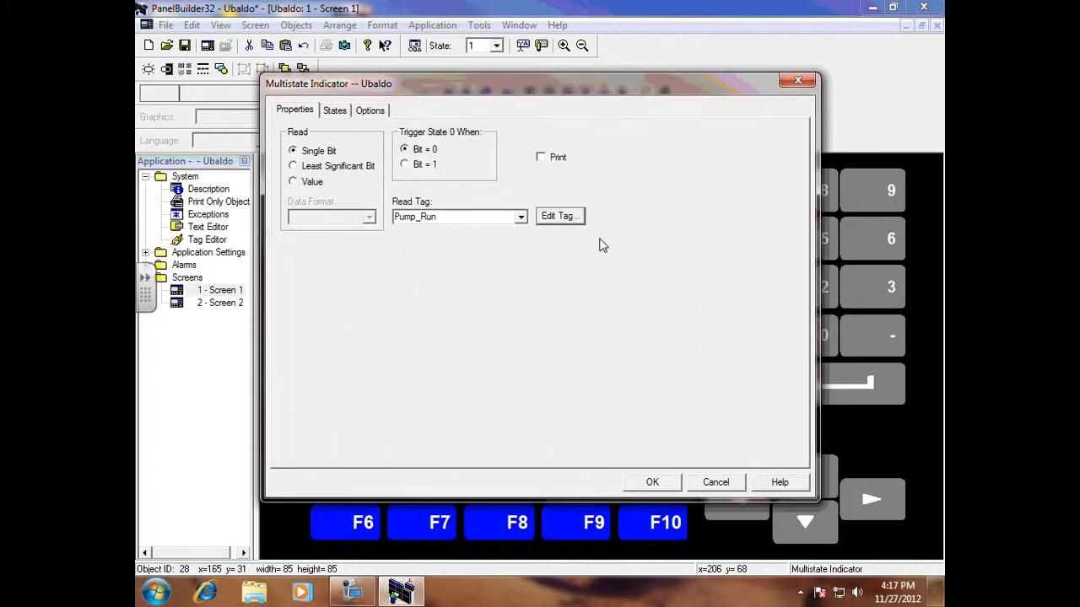
{"action": "left_click", "coordinate": [651, 481]}
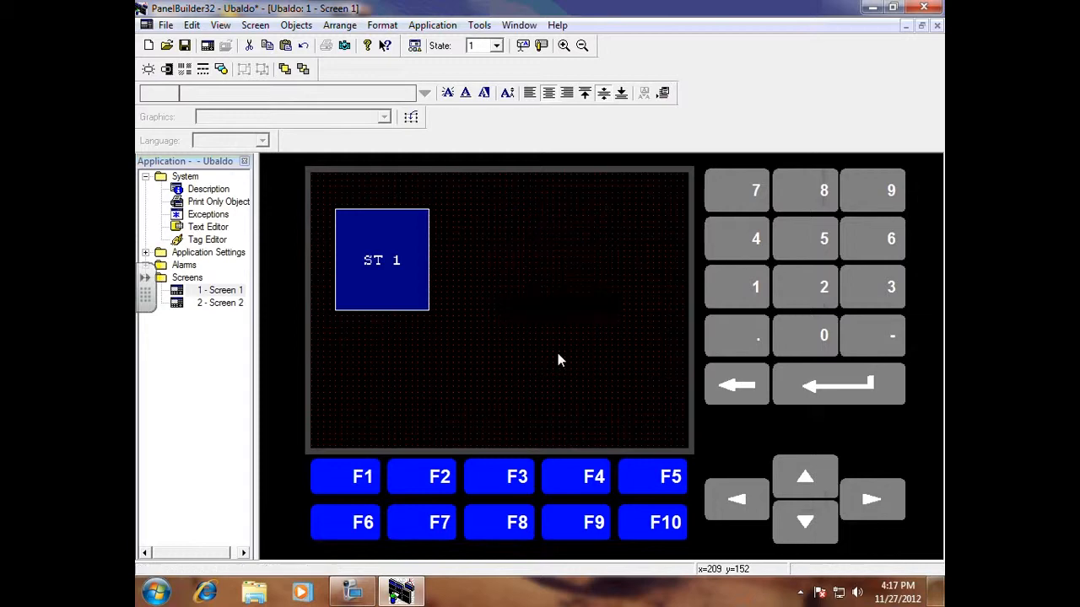
{"action": "double_click", "coordinate": [381, 260]}
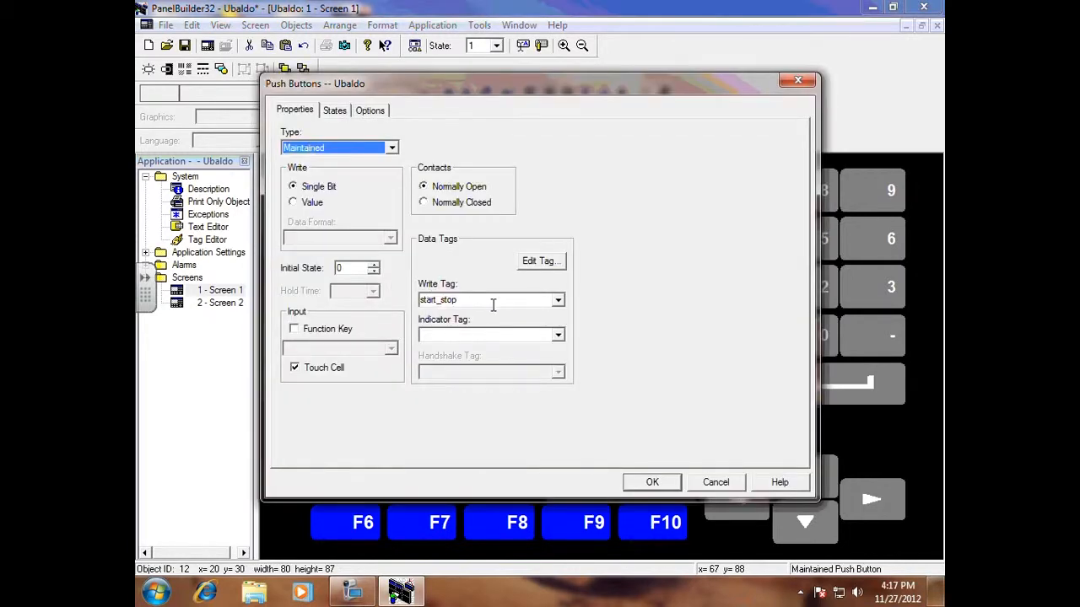
{"action": "mouse_move", "coordinate": [481, 218]}
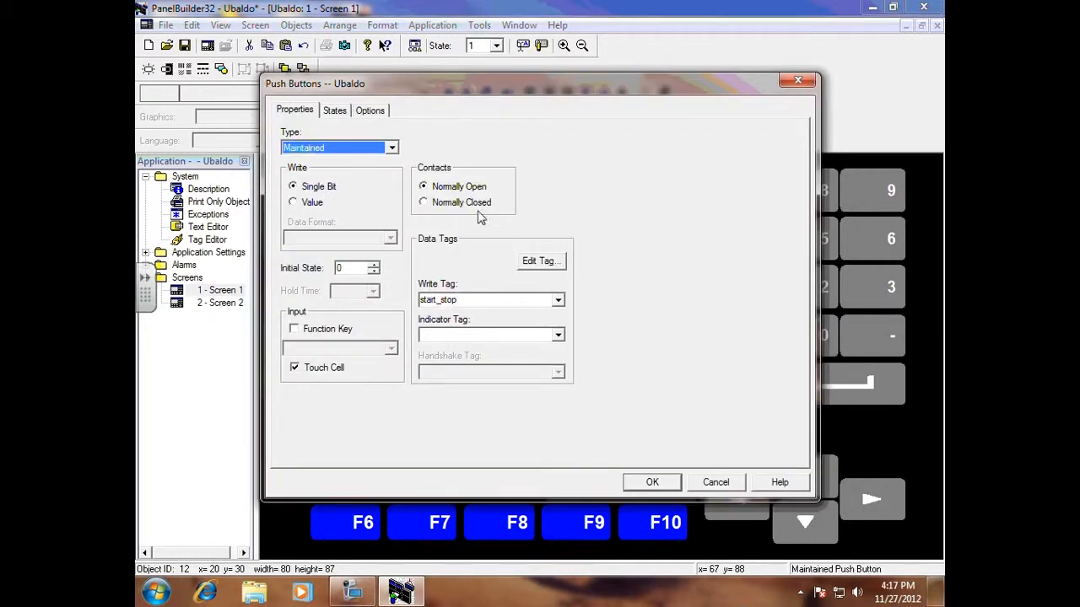
{"action": "left_click", "coordinate": [651, 481]}
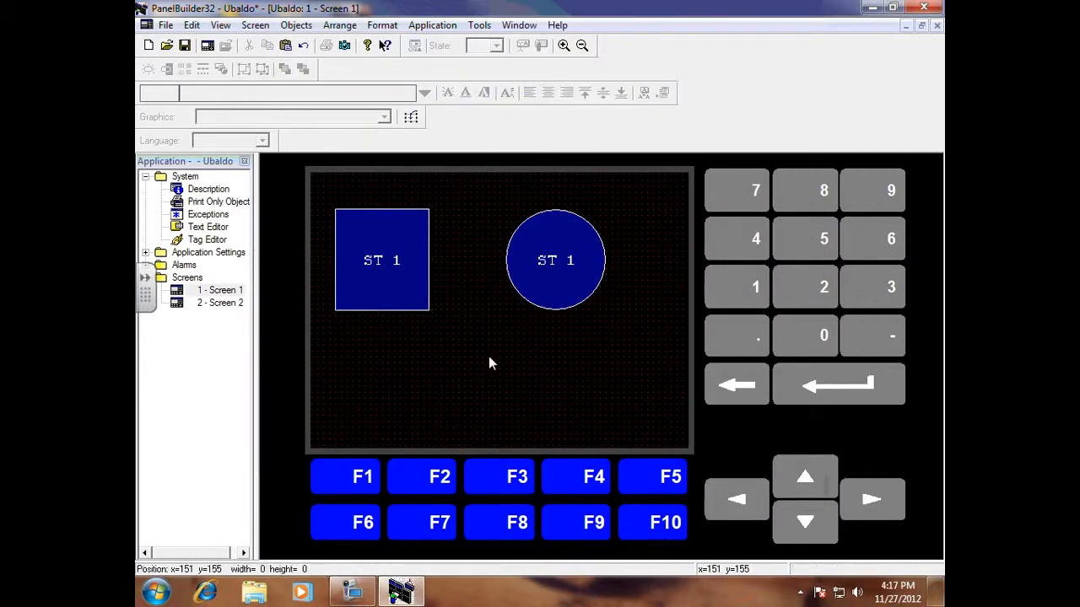
{"action": "mouse_move", "coordinate": [527, 291]}
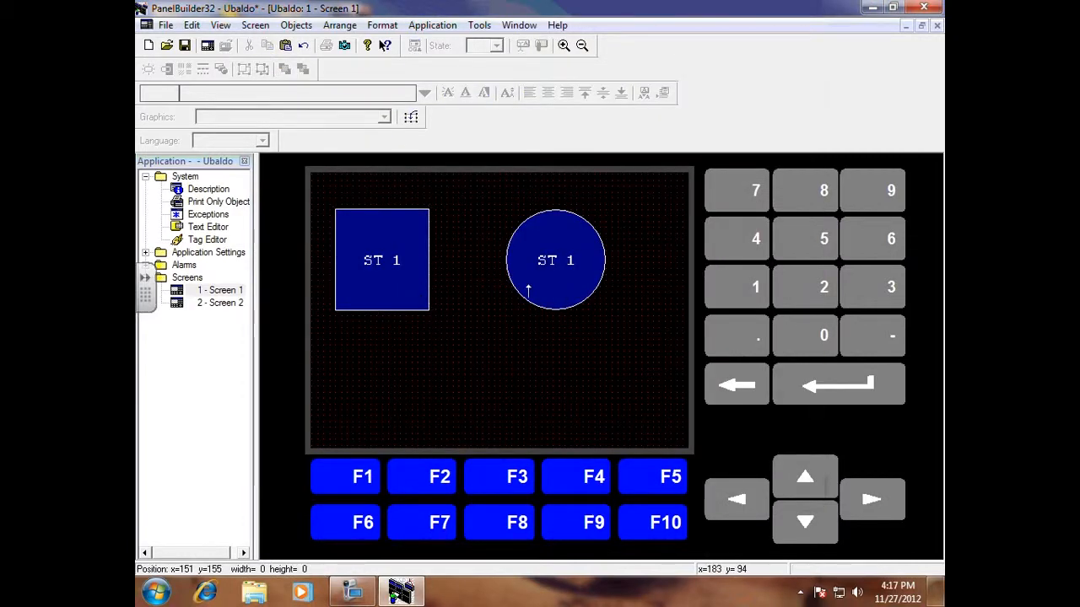
{"action": "mouse_move", "coordinate": [510, 296]}
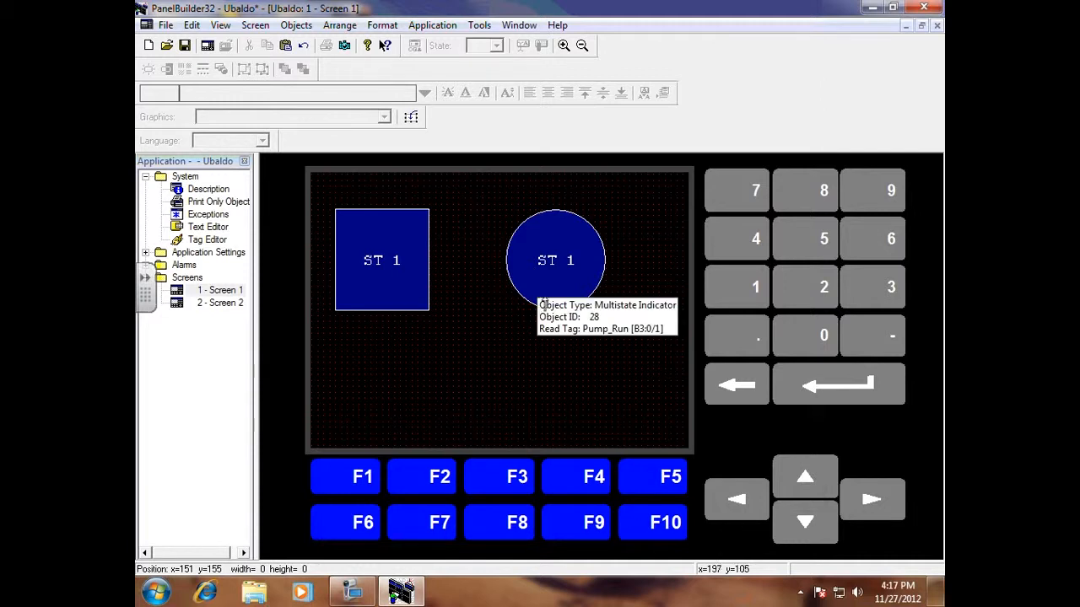
{"action": "mouse_move", "coordinate": [549, 328]}
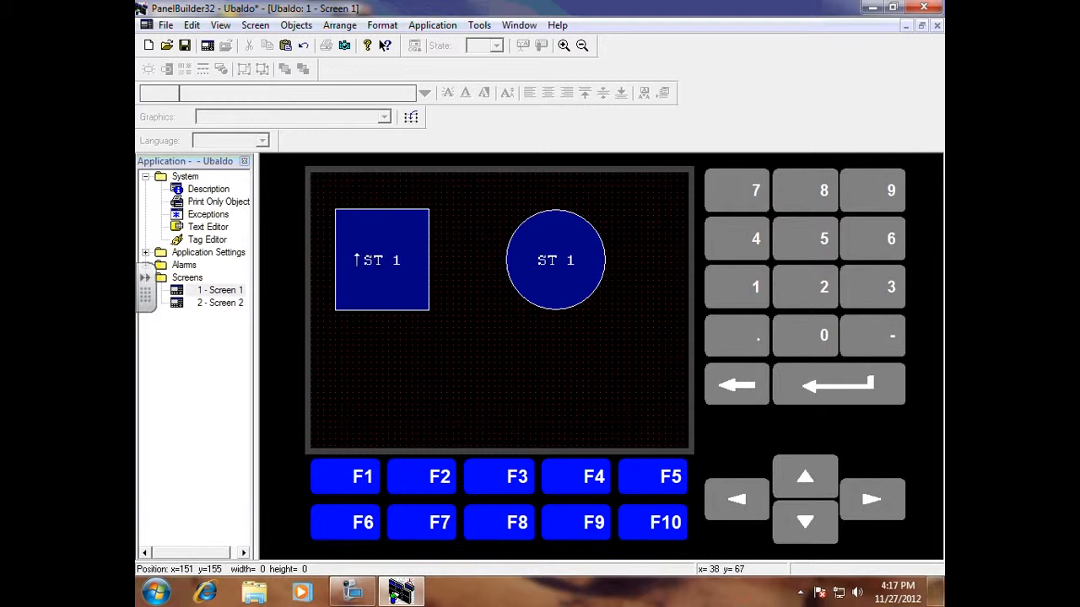
{"action": "mouse_move", "coordinate": [447, 269]}
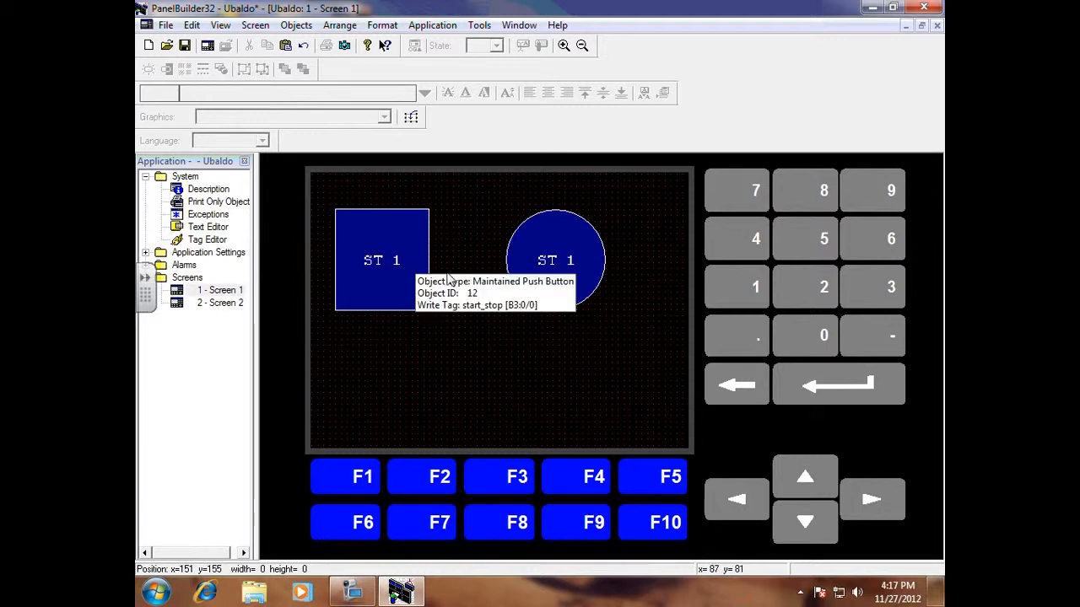